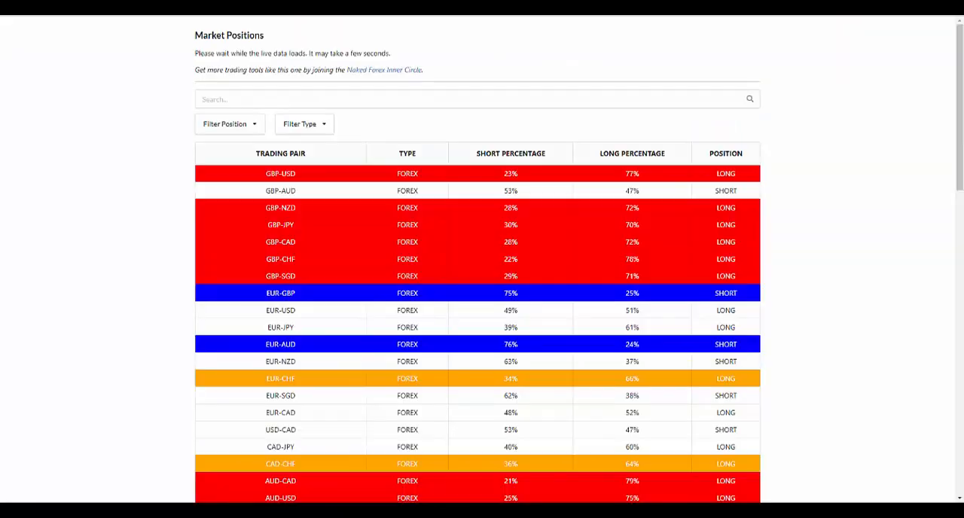
Scroll through MetaTrader 4's list of open buy and sell orders and their profits.
{"action": "scroll", "scroll_direction": "down", "scroll_amount": 3}
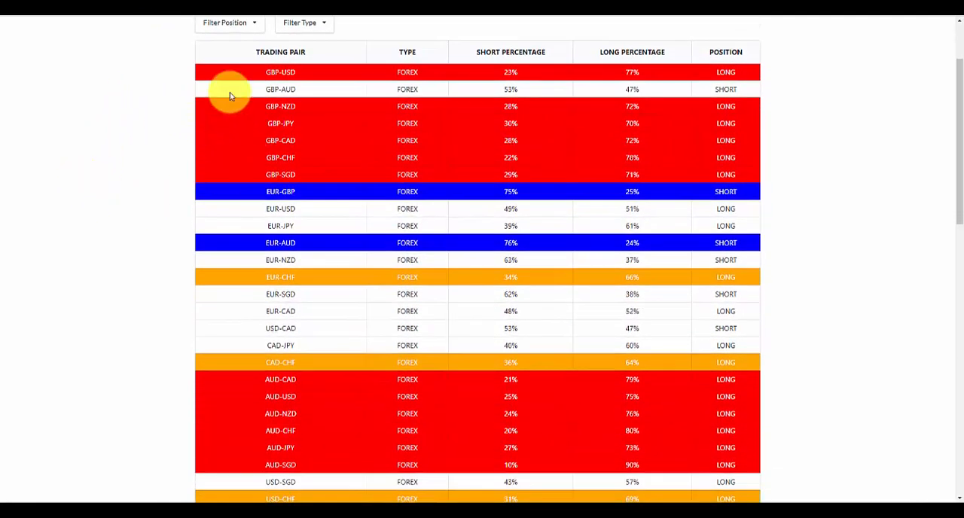
{"action": "mouse_move", "coordinate": [367, 106]}
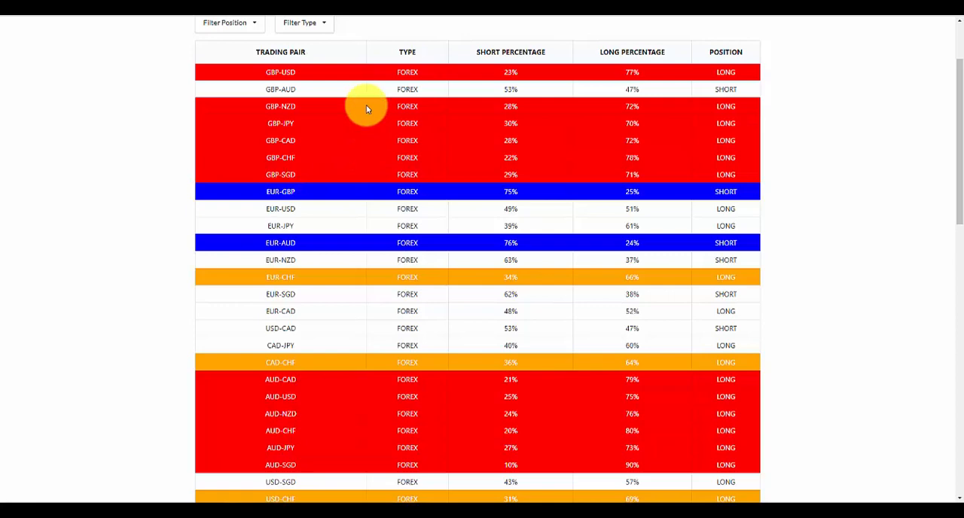
{"action": "mouse_move", "coordinate": [67, 125]}
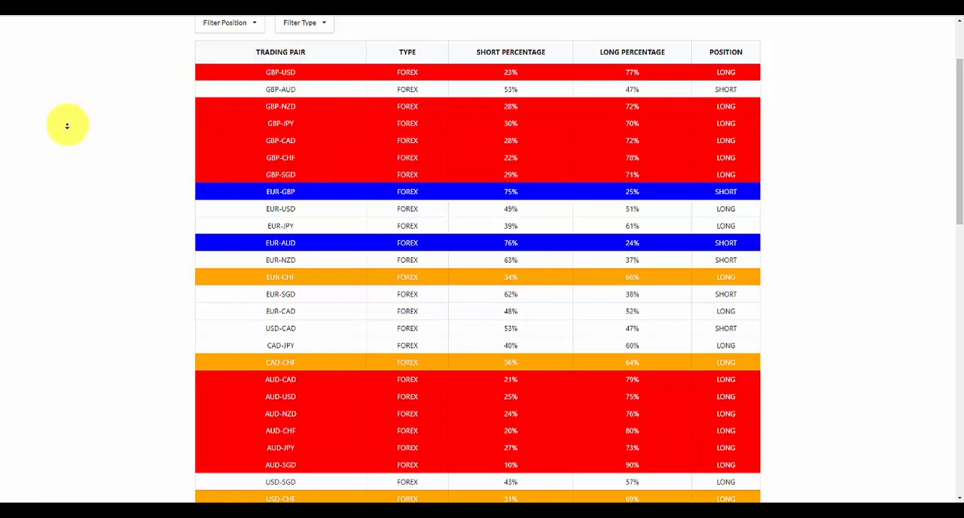
{"action": "scroll", "scroll_direction": "down", "scroll_amount": 3}
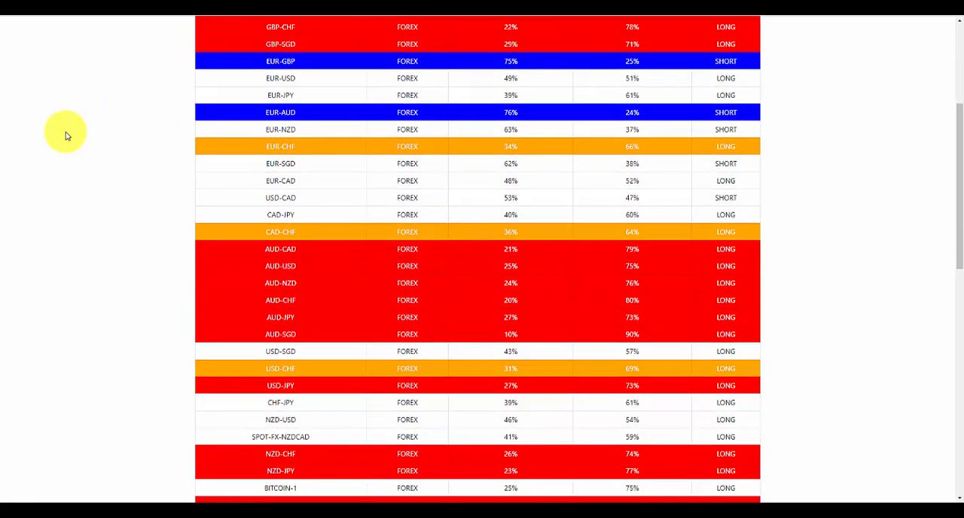
{"action": "scroll", "scroll_direction": "up", "scroll_amount": 3}
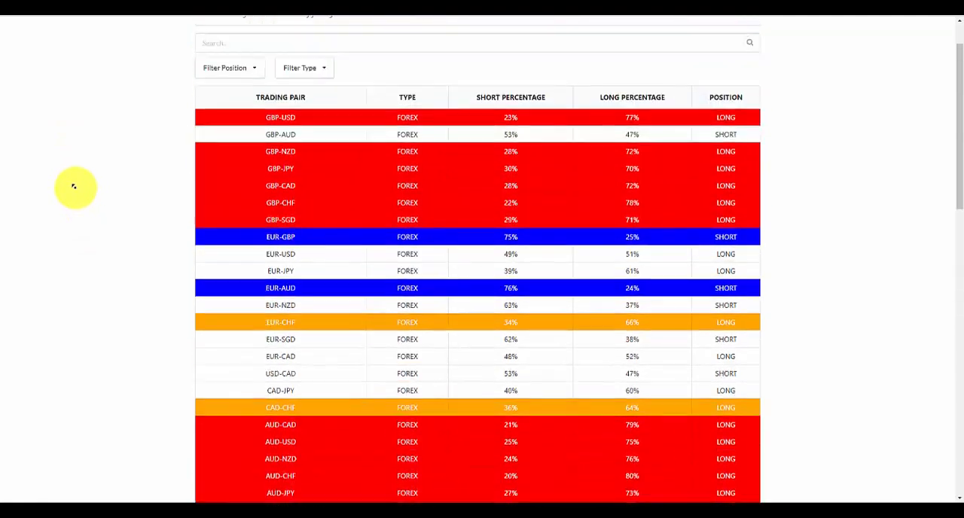
{"action": "scroll", "scroll_direction": "down", "scroll_amount": 3}
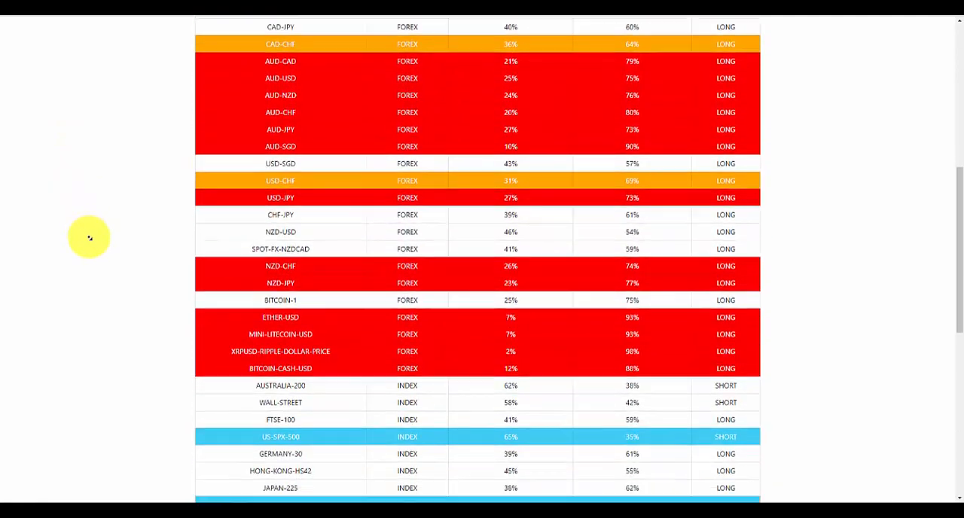
{"action": "scroll", "scroll_direction": "down", "scroll_amount": 3}
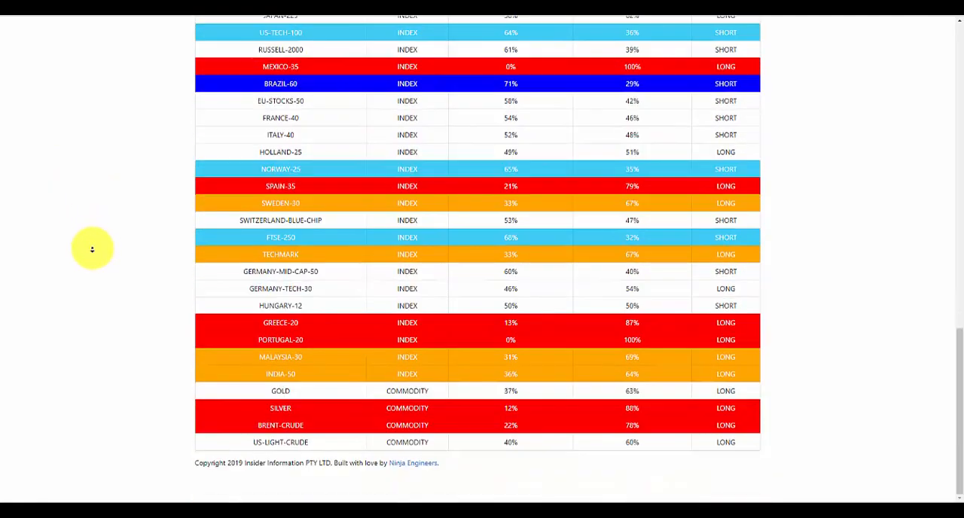
{"action": "mouse_move", "coordinate": [346, 313]}
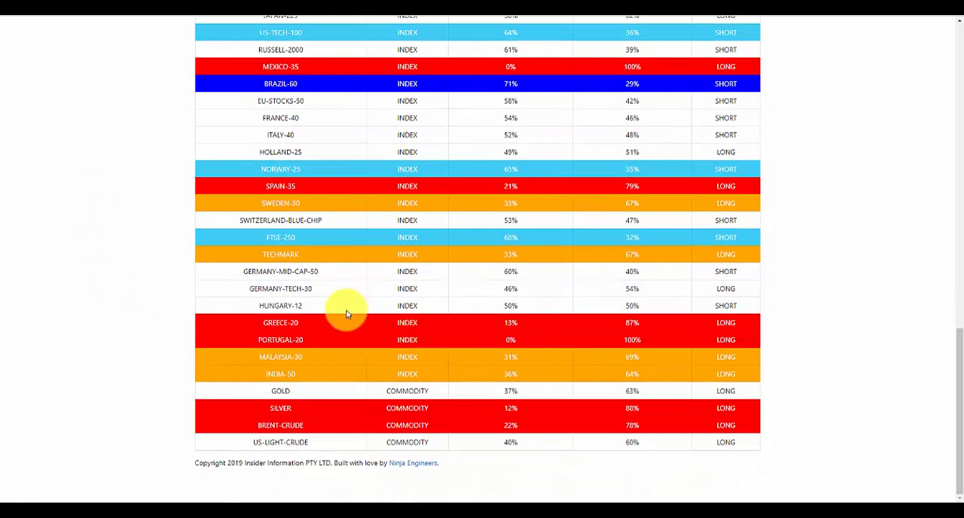
{"action": "mouse_move", "coordinate": [341, 315]}
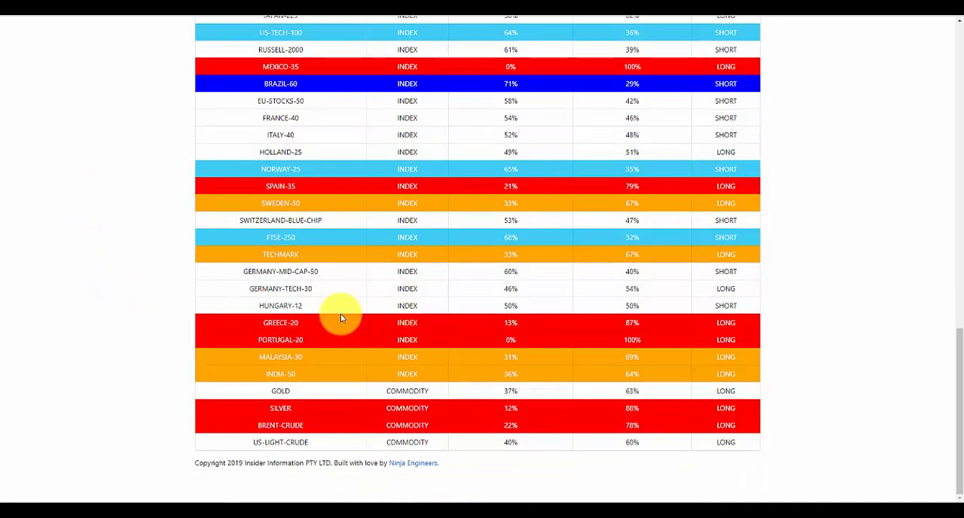
{"action": "mouse_move", "coordinate": [309, 308]}
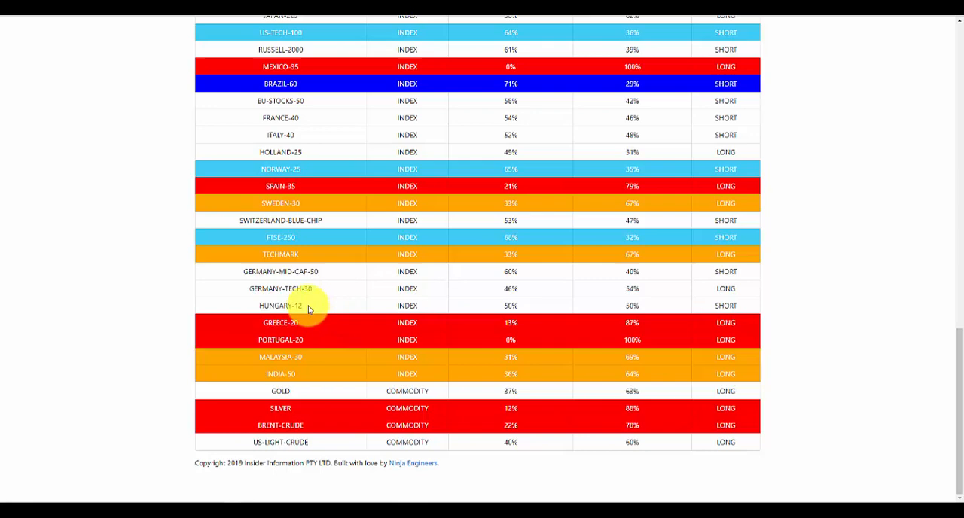
{"action": "mouse_move", "coordinate": [393, 305]}
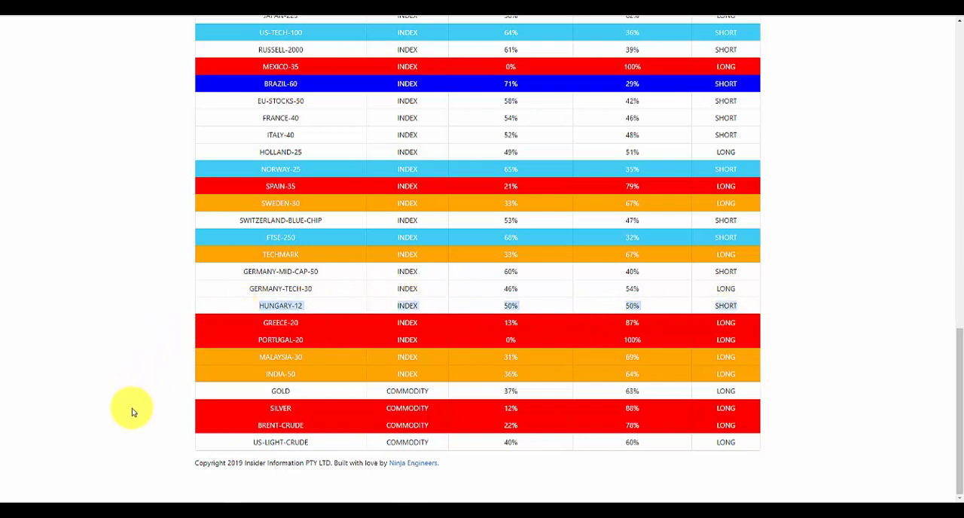
{"action": "scroll", "scroll_direction": "up", "scroll_amount": 3}
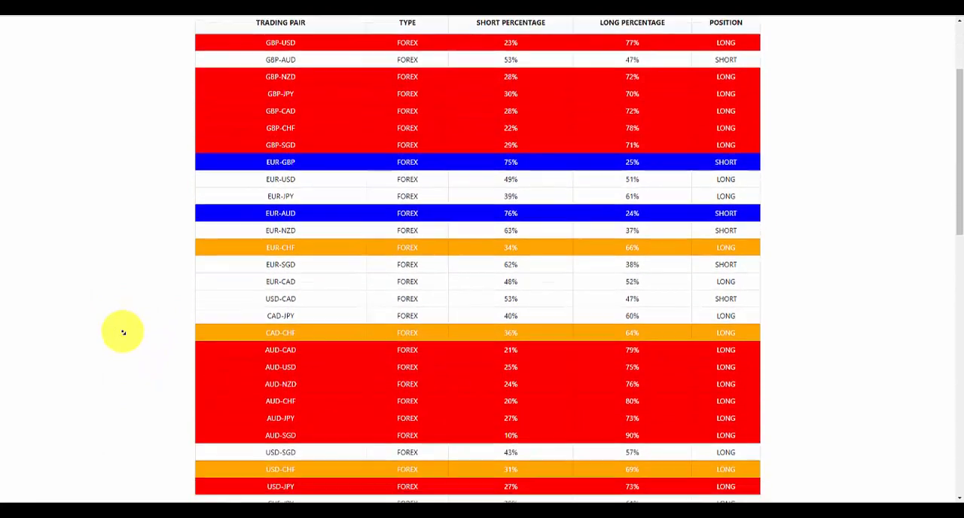
{"action": "scroll", "scroll_direction": "down", "scroll_amount": 3}
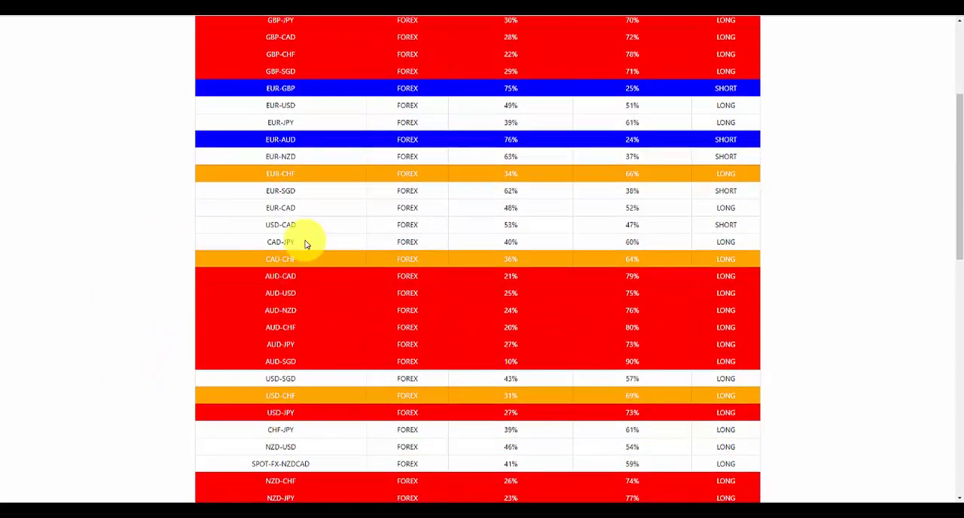
{"action": "mouse_move", "coordinate": [147, 285]}
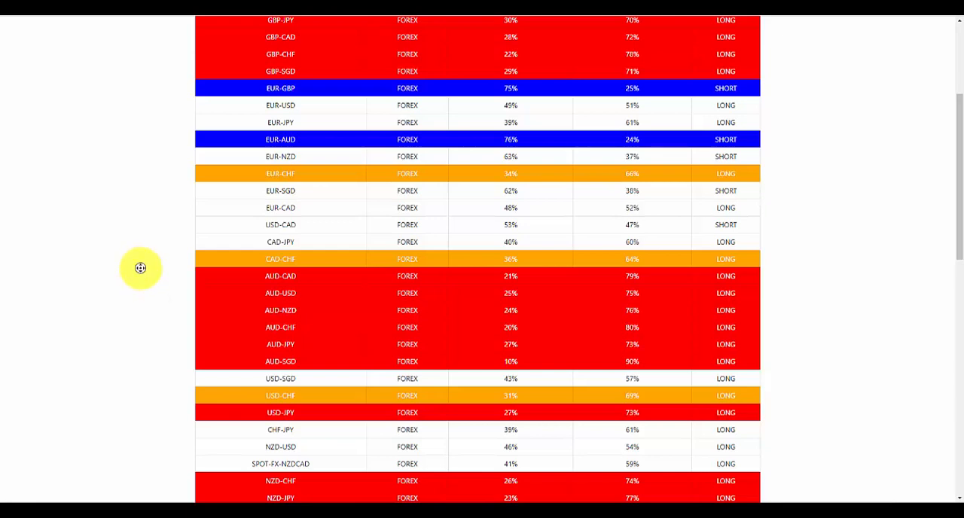
{"action": "scroll", "scroll_direction": "up", "scroll_amount": 3}
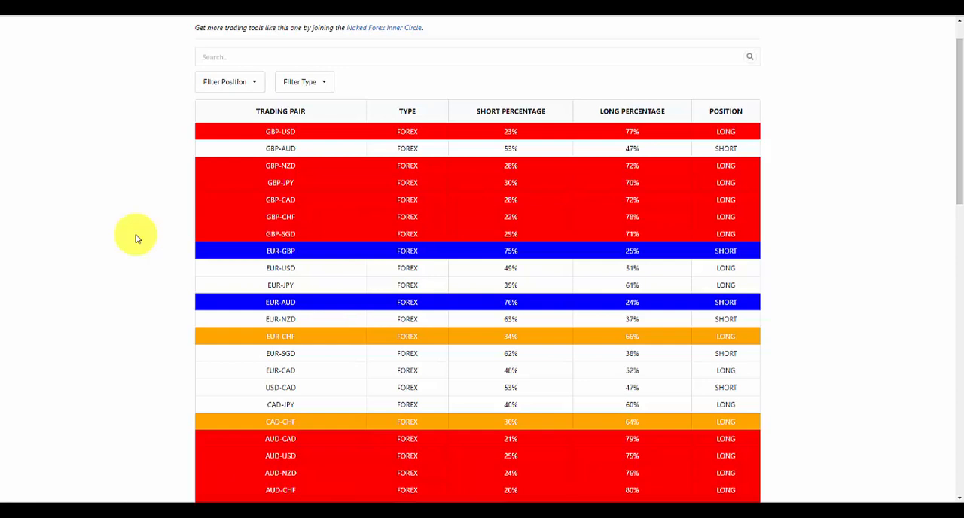
{"action": "mouse_move", "coordinate": [612, 281]}
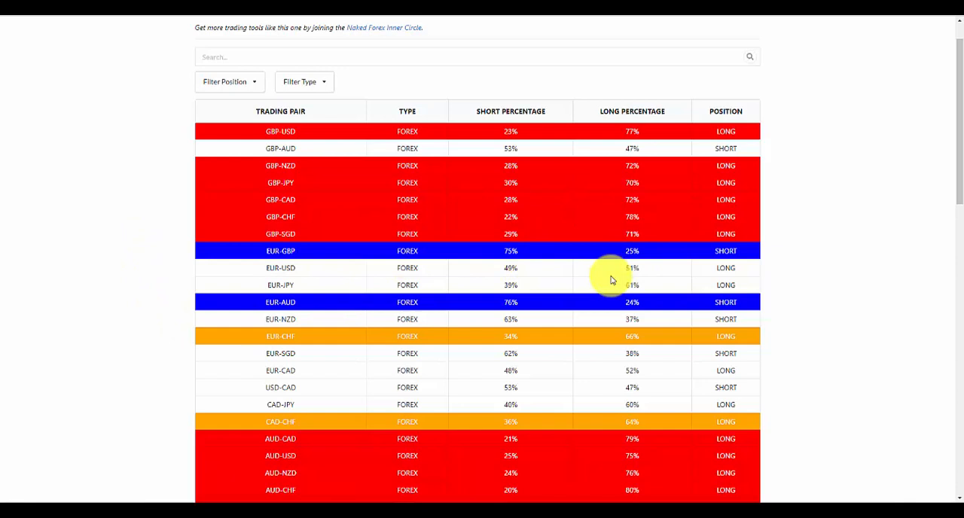
{"action": "mouse_move", "coordinate": [511, 241]}
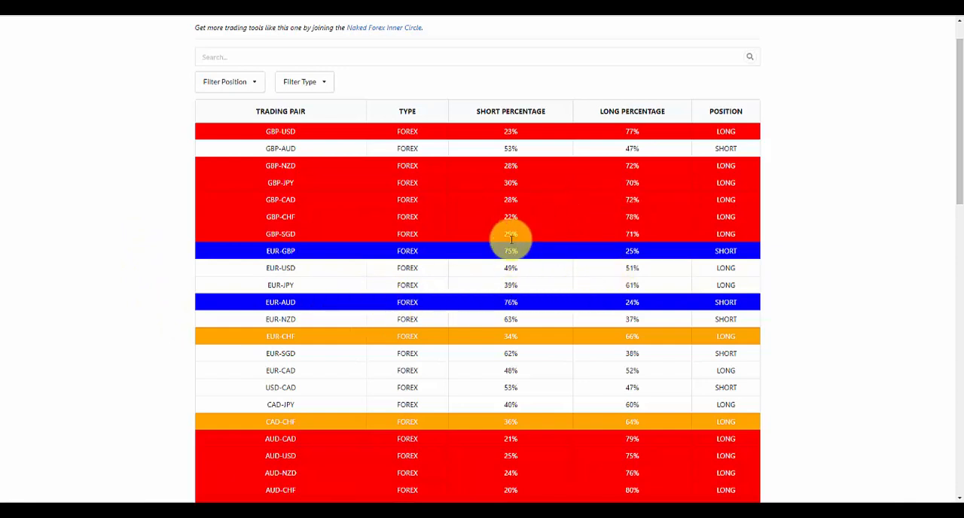
{"action": "mouse_move", "coordinate": [651, 213]}
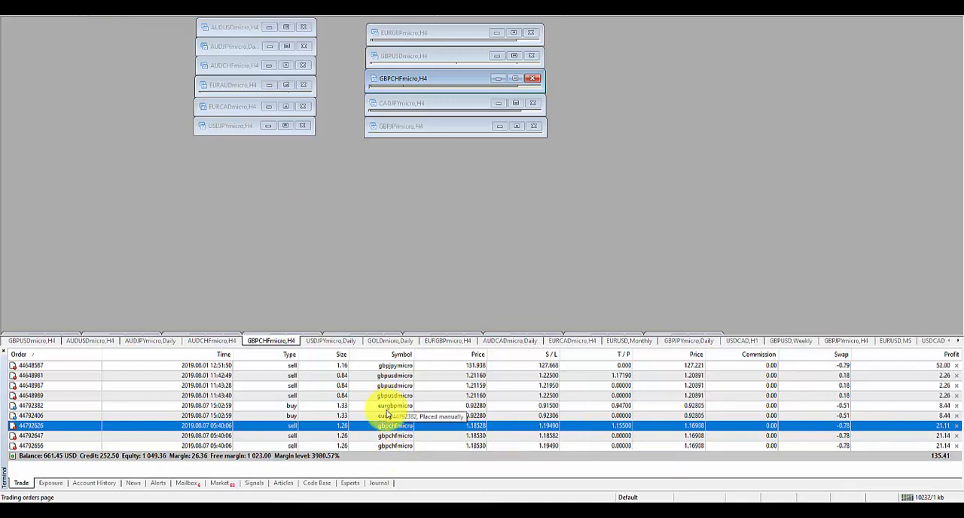
{"action": "mouse_move", "coordinate": [413, 392]}
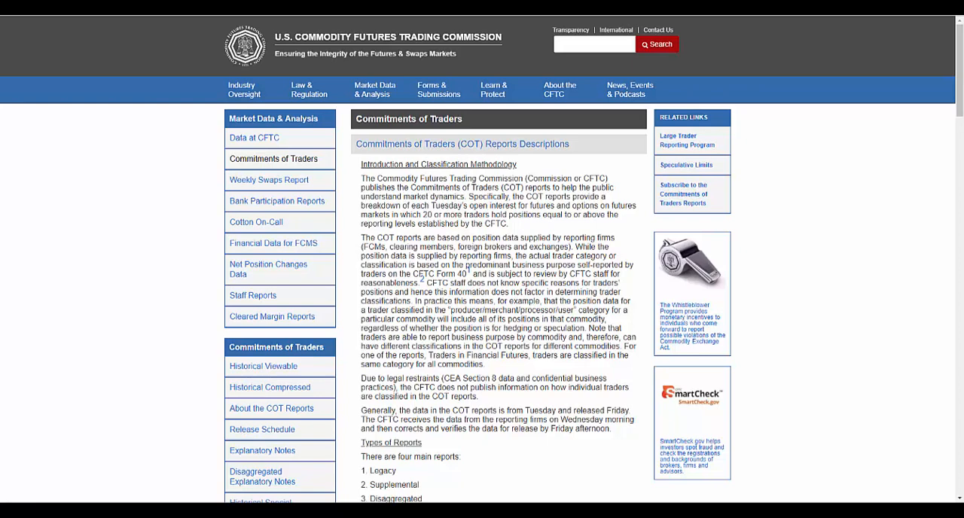
{"action": "mouse_move", "coordinate": [749, 257]}
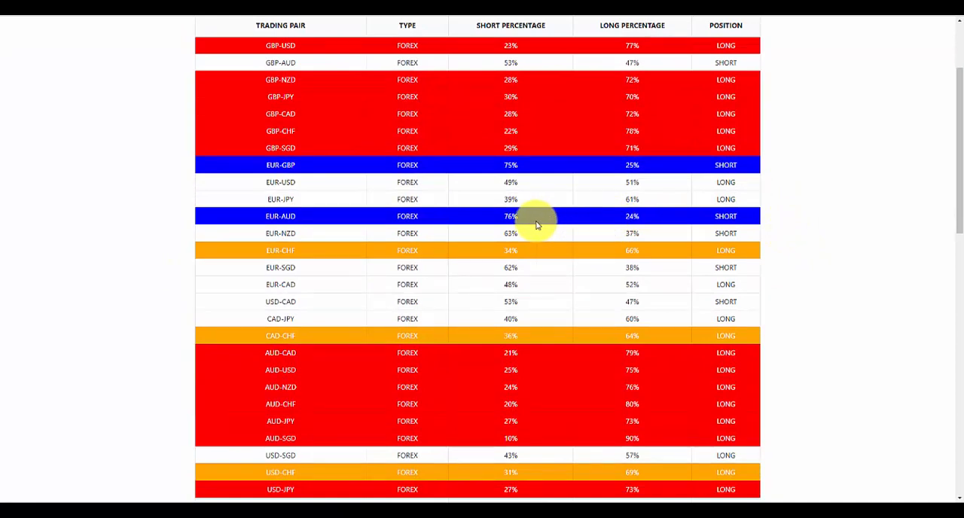
{"action": "mouse_move", "coordinate": [283, 182]}
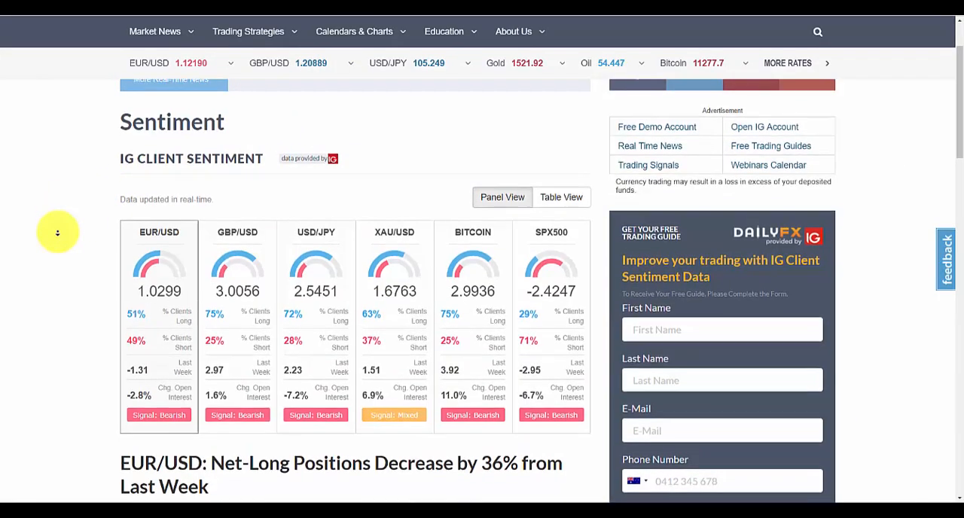
Read EUR/USD at 51% long, 49% short in IG sentiment, then return to the ratio table.
{"action": "scroll", "scroll_direction": "down", "scroll_amount": 3}
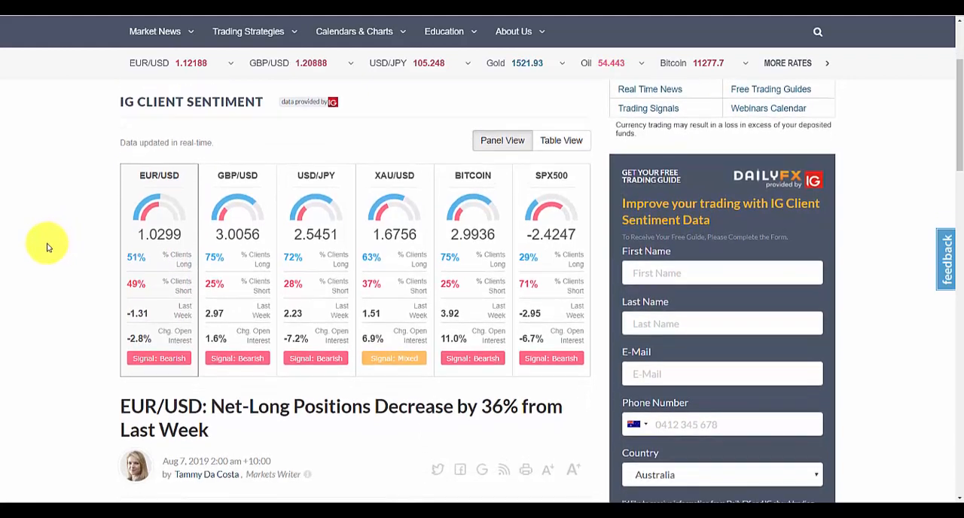
{"action": "mouse_move", "coordinate": [126, 209]}
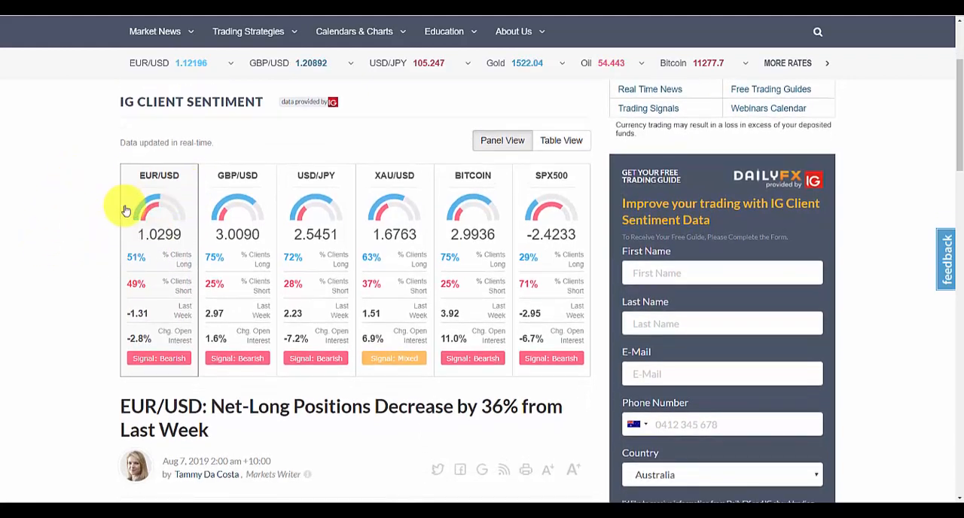
{"action": "mouse_move", "coordinate": [145, 281]}
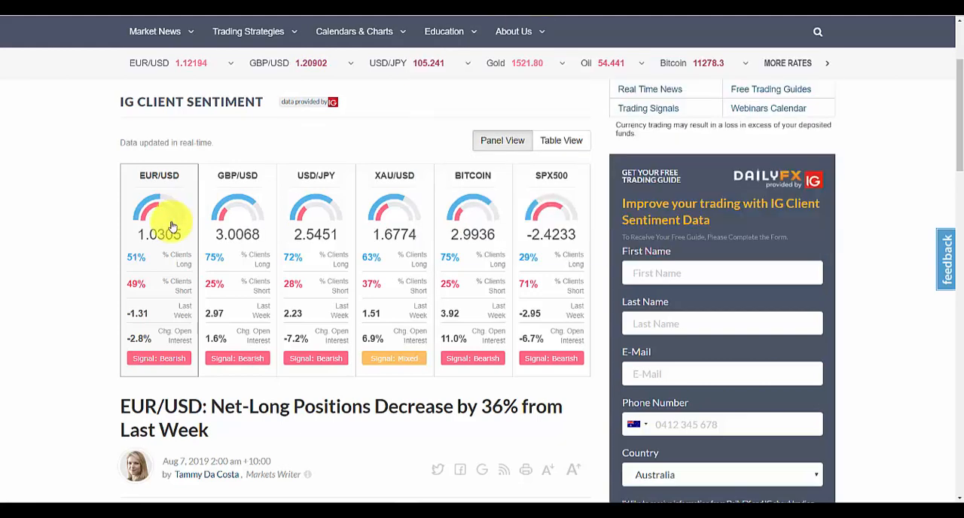
{"action": "mouse_move", "coordinate": [139, 290]}
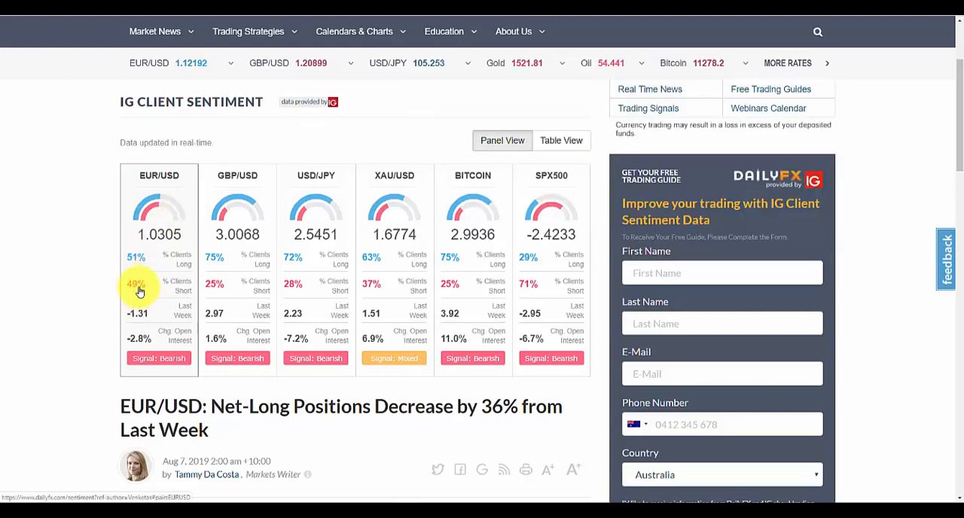
{"action": "mouse_move", "coordinate": [141, 260]}
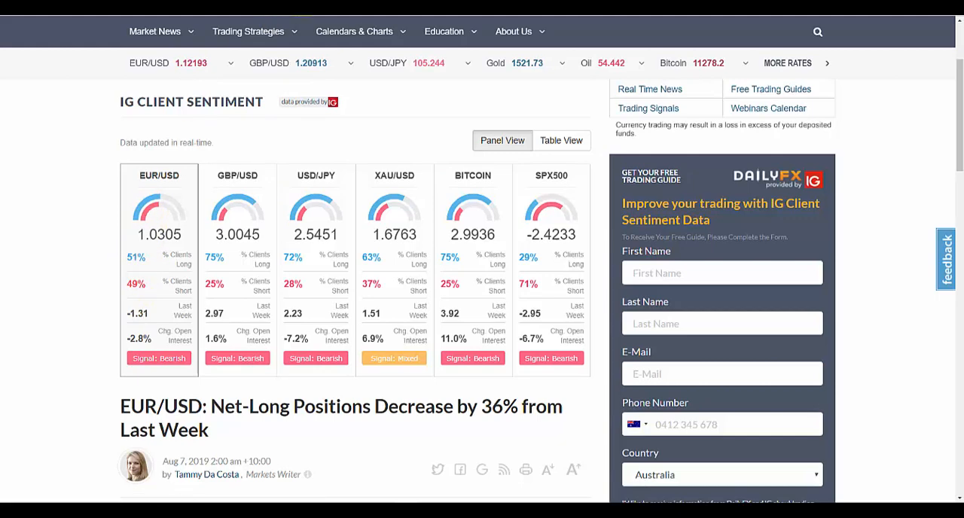
{"action": "left_click", "coordinate": [561, 140]}
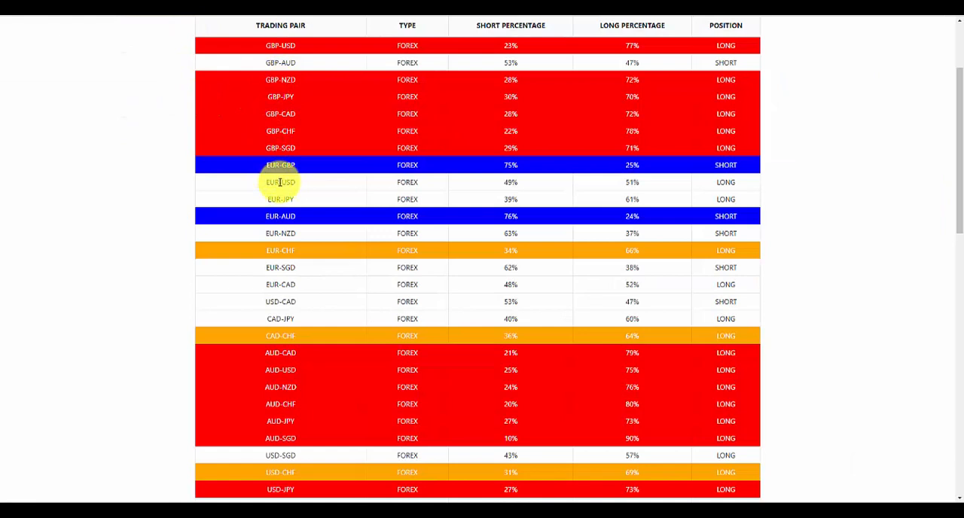
{"action": "mouse_move", "coordinate": [632, 182]}
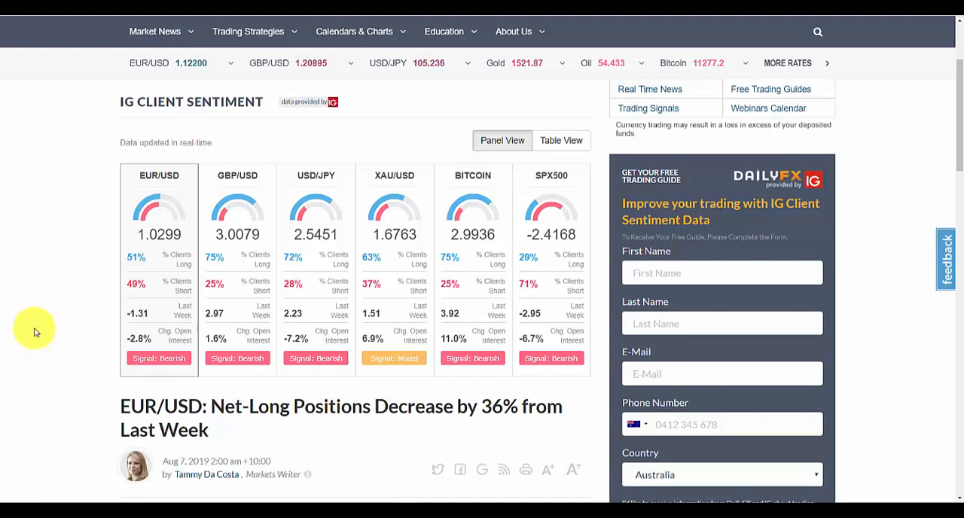
{"action": "mouse_move", "coordinate": [437, 248]}
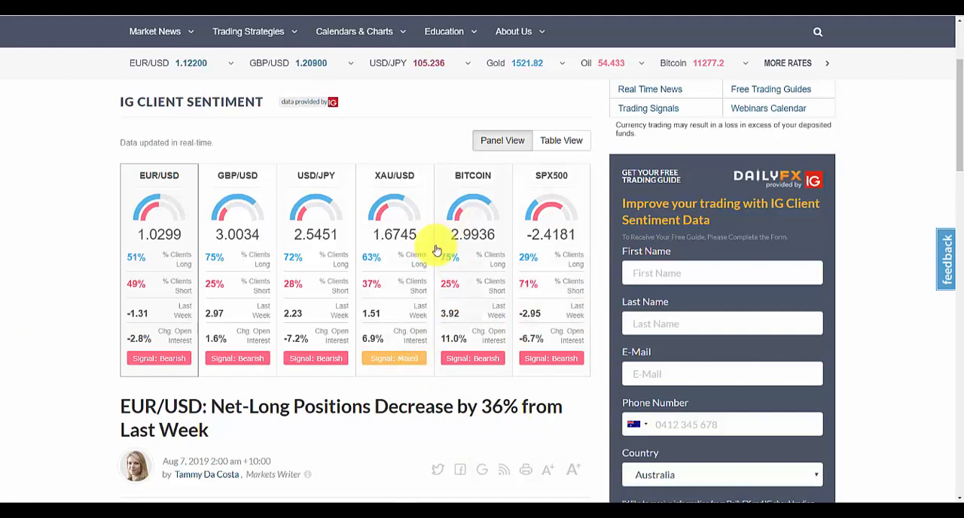
{"action": "mouse_move", "coordinate": [306, 262]}
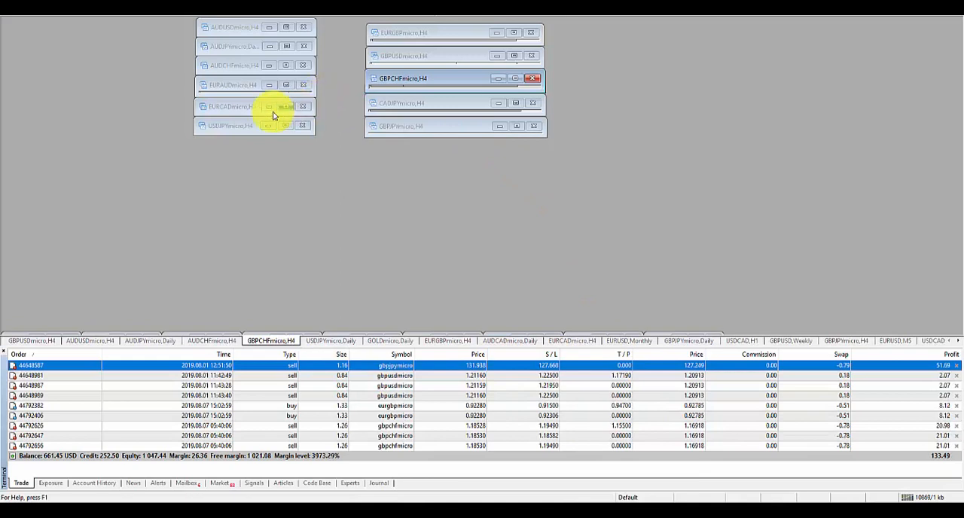
{"action": "mouse_move", "coordinate": [201, 249]}
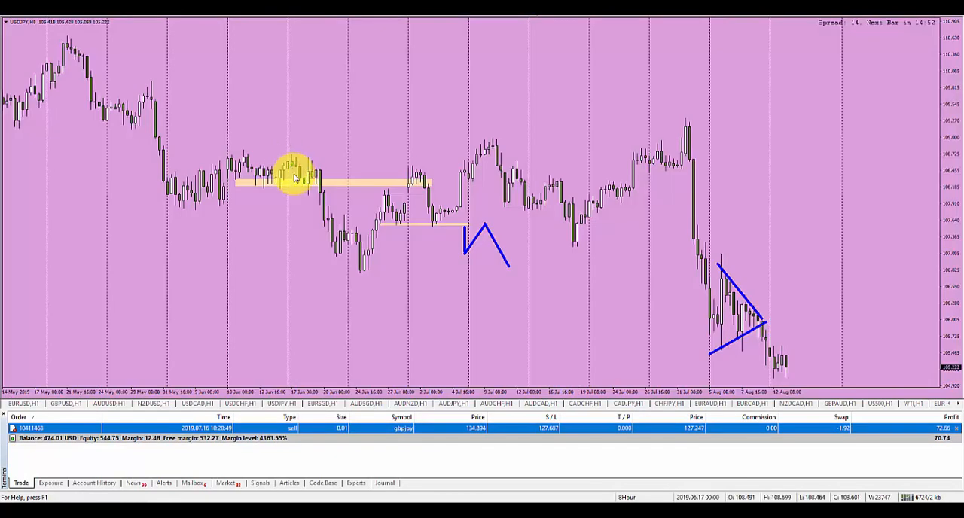
{"action": "mouse_move", "coordinate": [712, 187]}
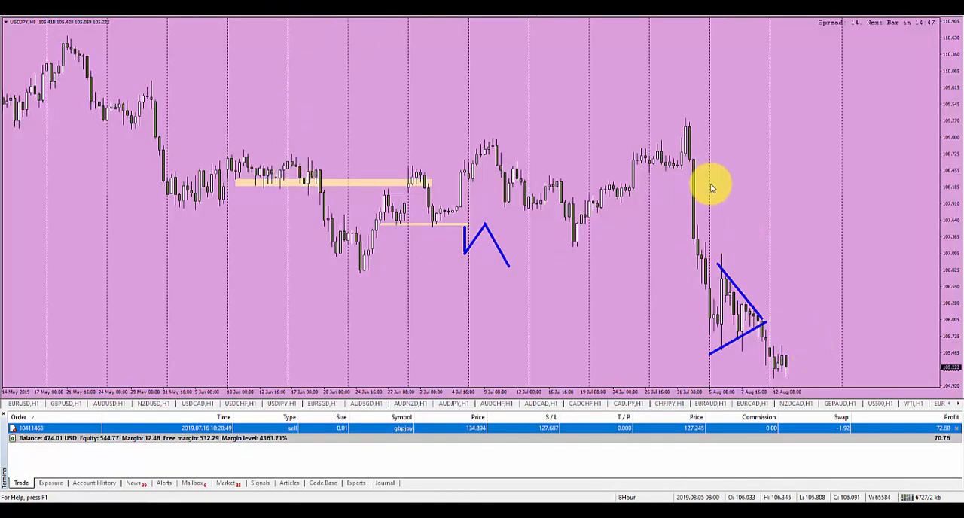
{"action": "mouse_move", "coordinate": [818, 369]}
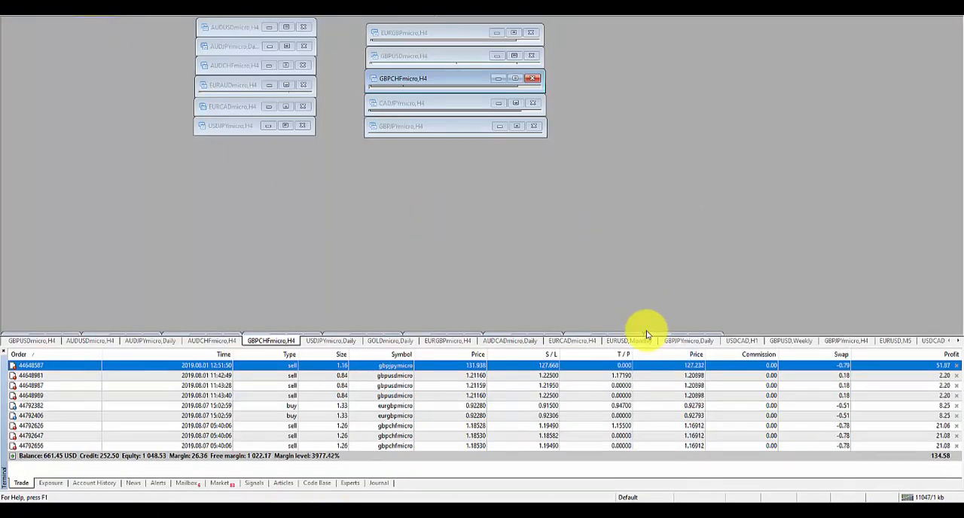
{"action": "mouse_move", "coordinate": [576, 292]}
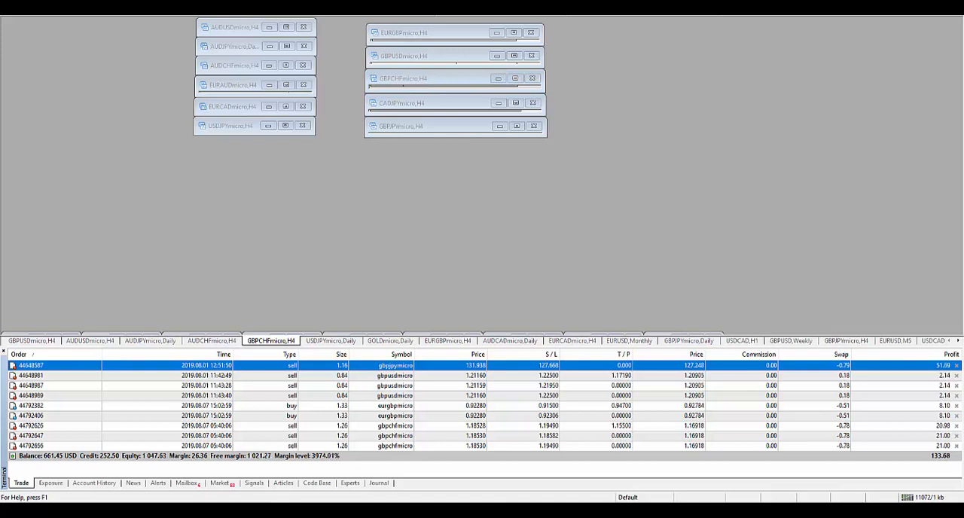
{"action": "mouse_move", "coordinate": [670, 34]}
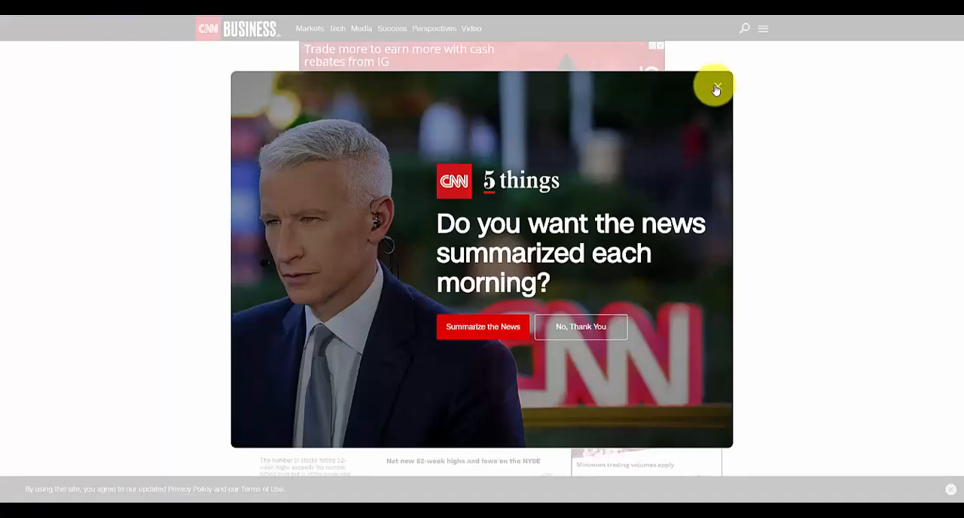
Close the '5 things' pop-up and review the seven indicators behind the 23 Extreme Fear reading.
{"action": "left_click", "coordinate": [714, 86]}
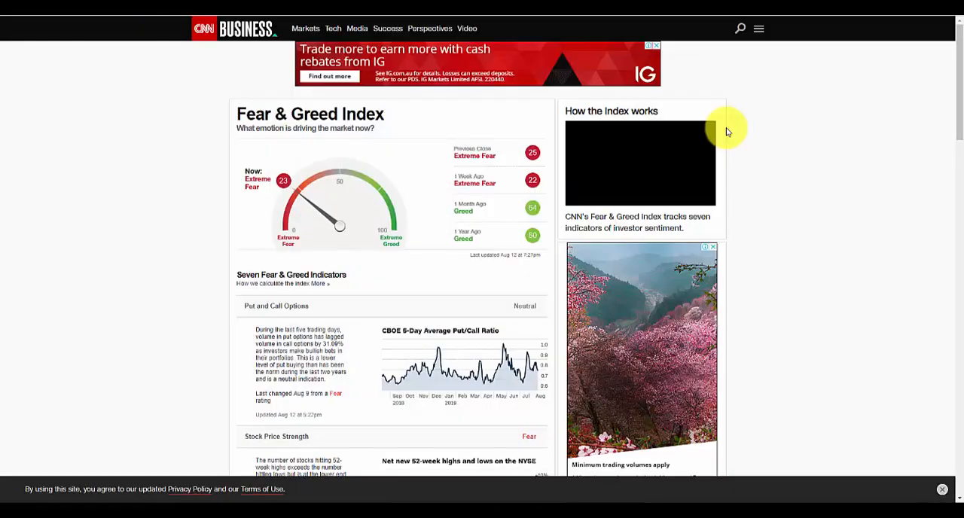
{"action": "mouse_move", "coordinate": [166, 149]}
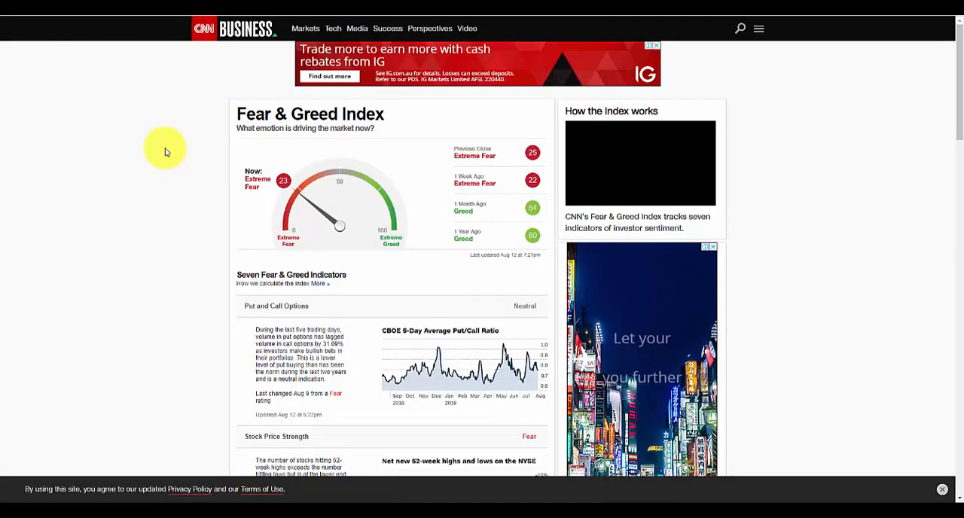
{"action": "scroll", "scroll_direction": "down", "scroll_amount": 3}
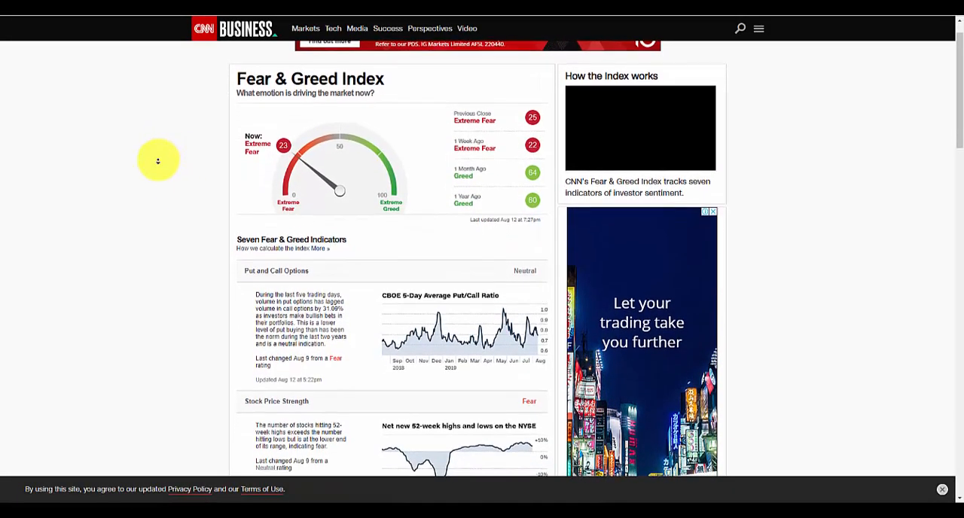
{"action": "scroll", "scroll_direction": "down", "scroll_amount": 3}
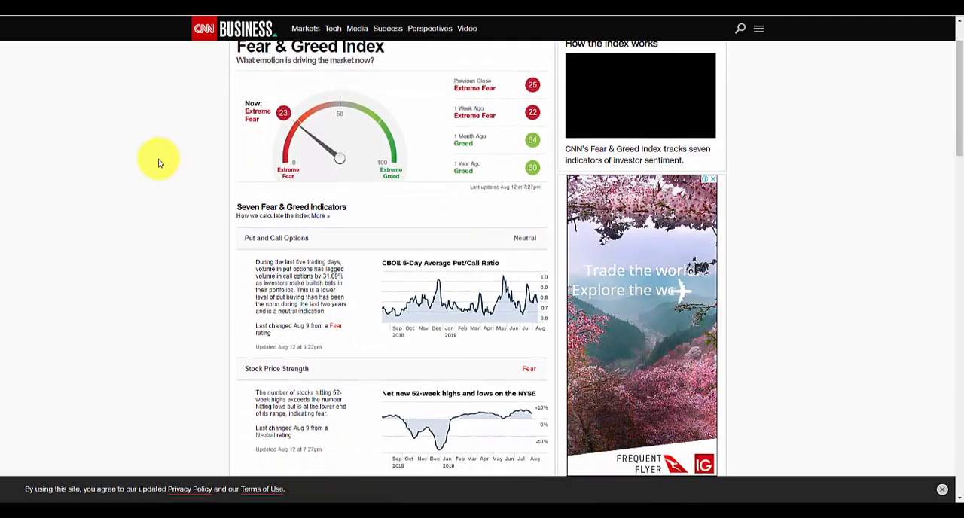
{"action": "scroll", "scroll_direction": "down", "scroll_amount": 3}
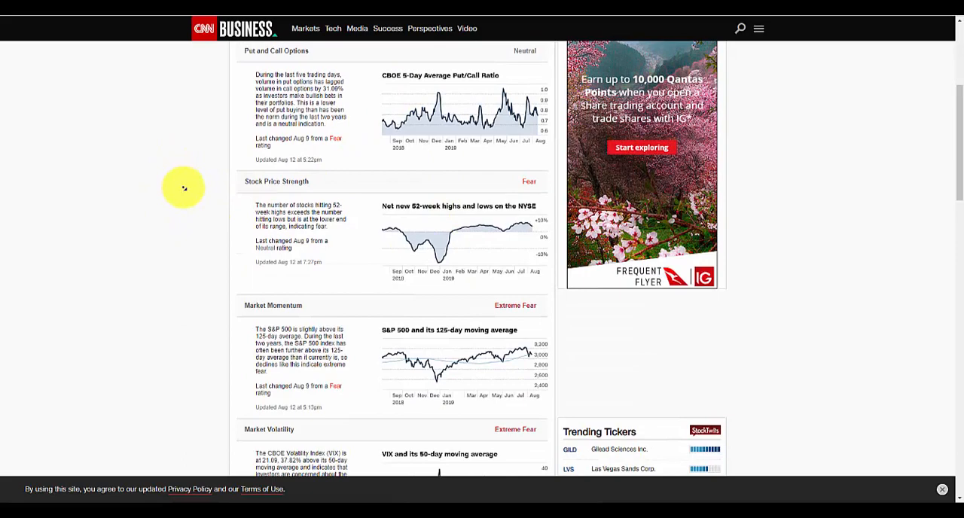
{"action": "scroll", "scroll_direction": "down", "scroll_amount": 3}
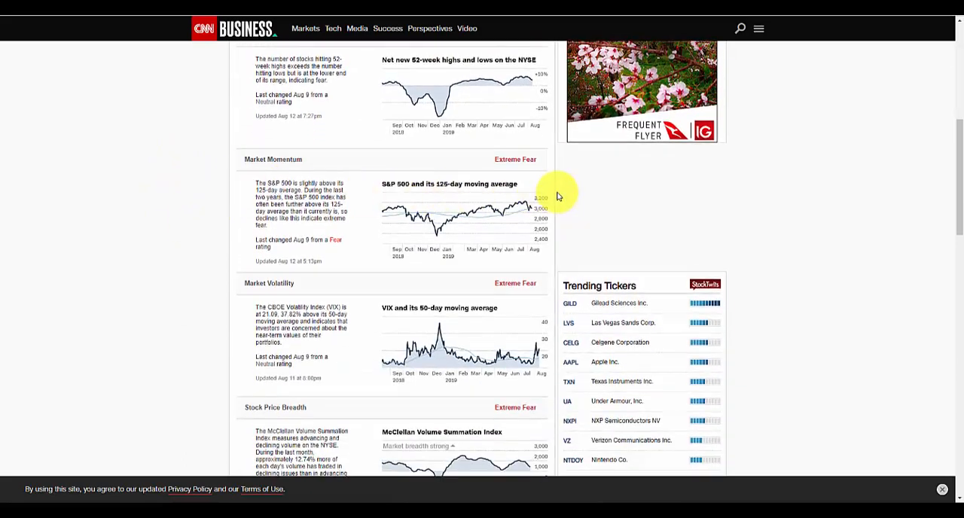
{"action": "scroll", "scroll_direction": "down", "scroll_amount": 3}
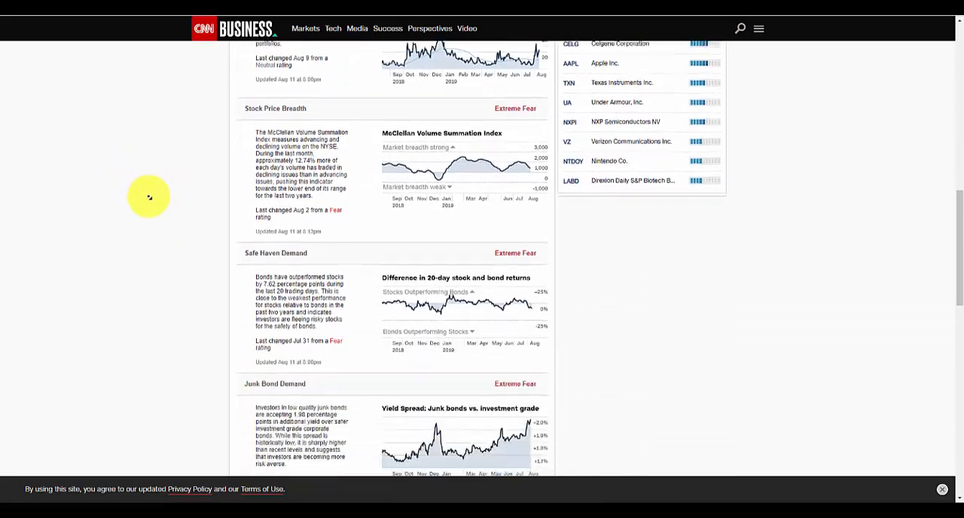
{"action": "scroll", "scroll_direction": "down", "scroll_amount": 3}
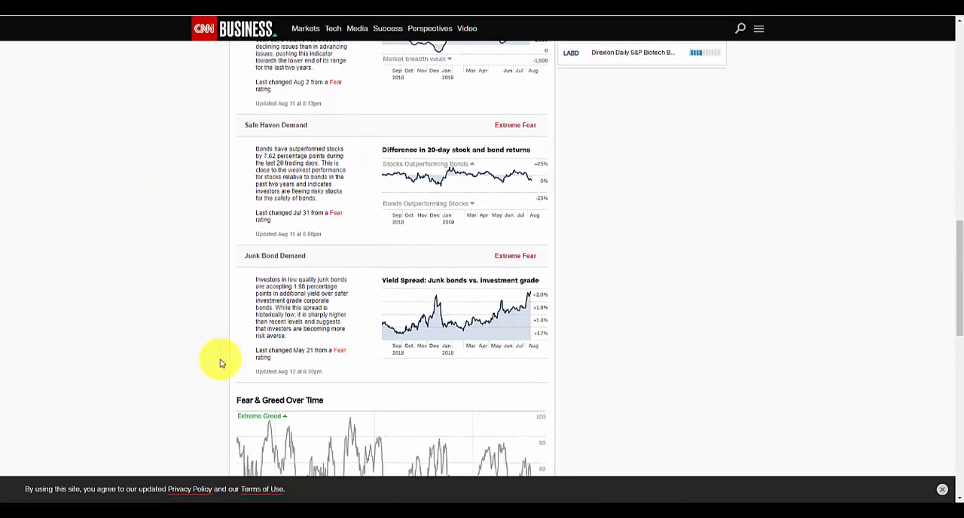
{"action": "scroll", "scroll_direction": "up", "scroll_amount": 3}
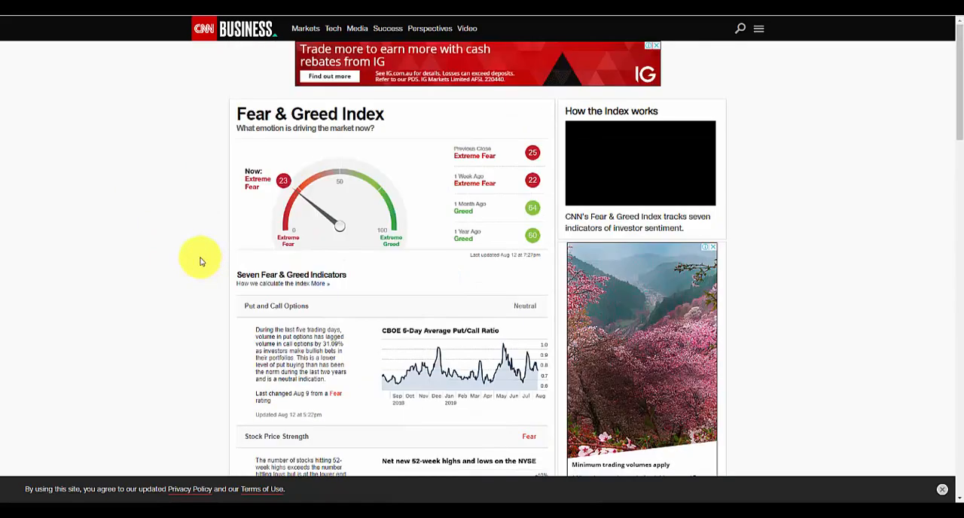
{"action": "mouse_move", "coordinate": [145, 210]}
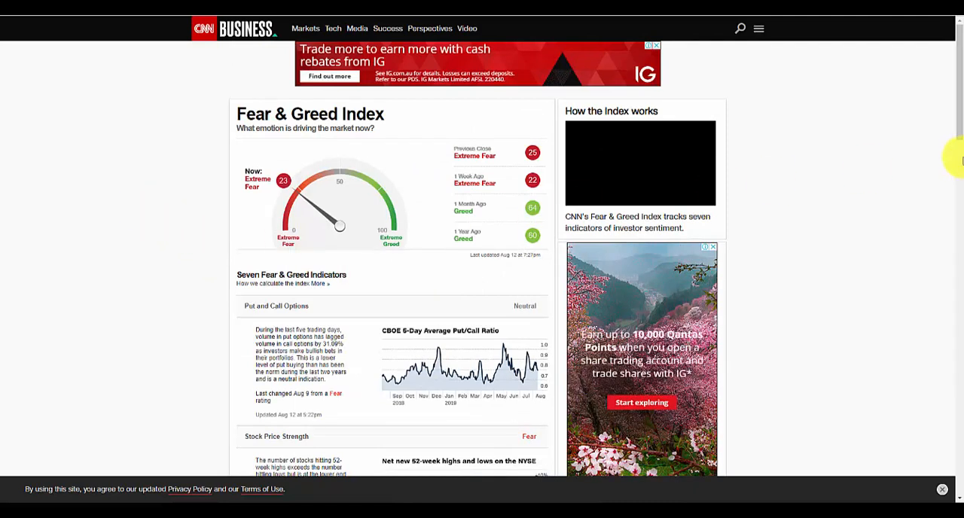
{"action": "mouse_move", "coordinate": [959, 156]}
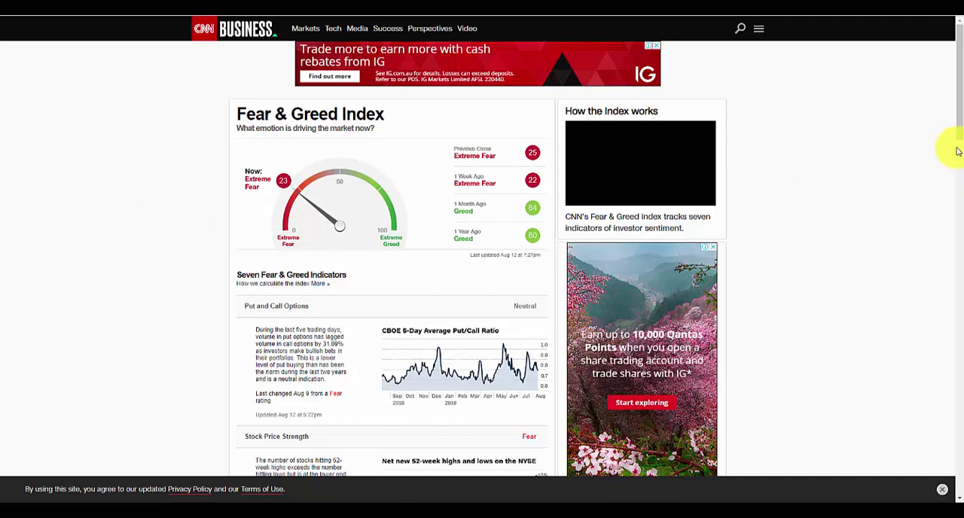
{"action": "mouse_move", "coordinate": [954, 146]}
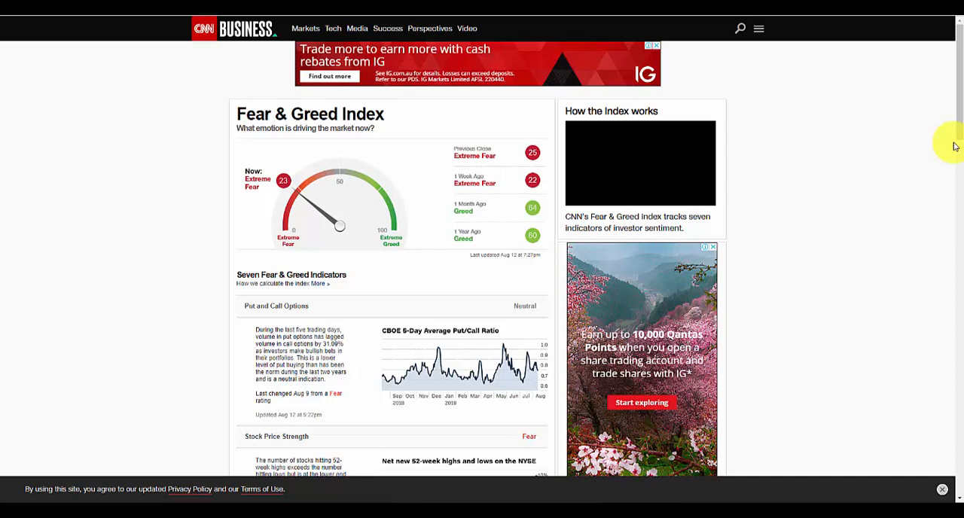
{"action": "mouse_move", "coordinate": [956, 144]}
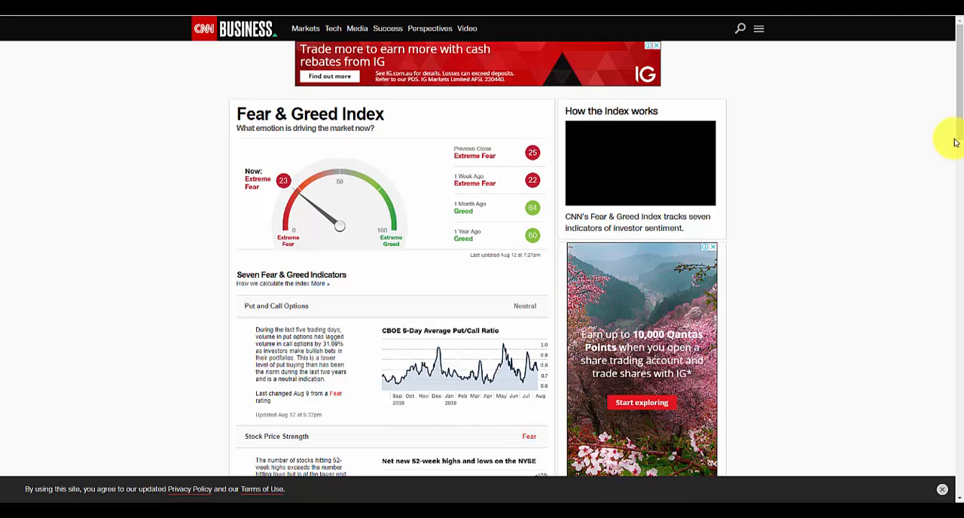
{"action": "mouse_move", "coordinate": [954, 134]}
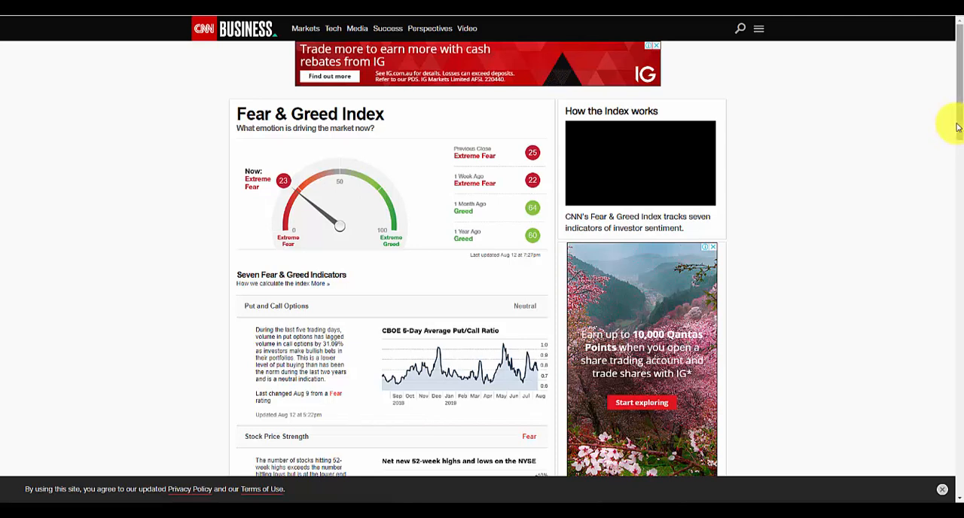
{"action": "mouse_move", "coordinate": [958, 132]}
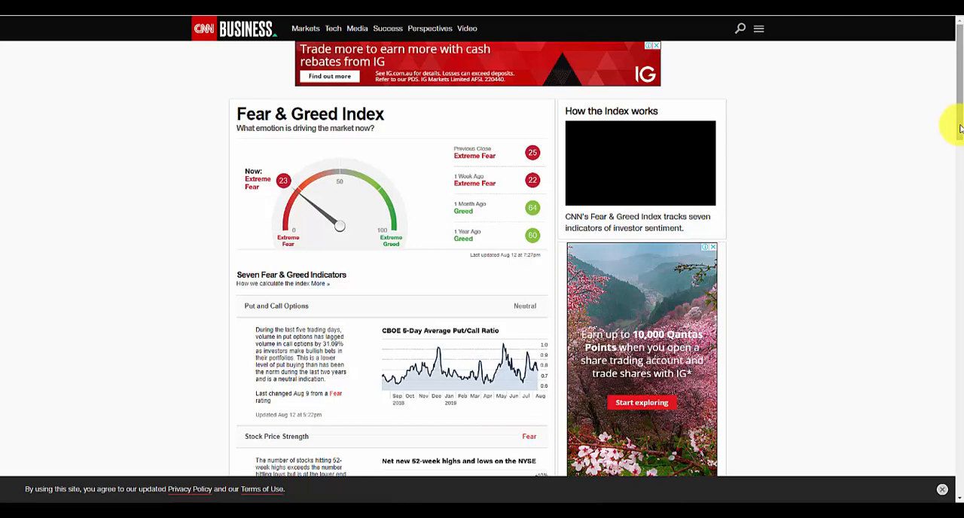
{"action": "mouse_move", "coordinate": [919, 174]}
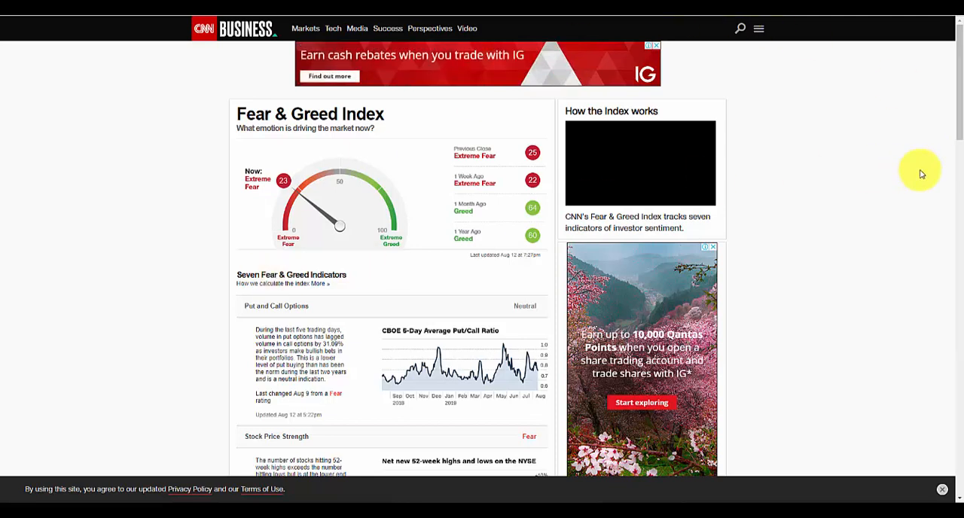
{"action": "mouse_move", "coordinate": [338, 199]}
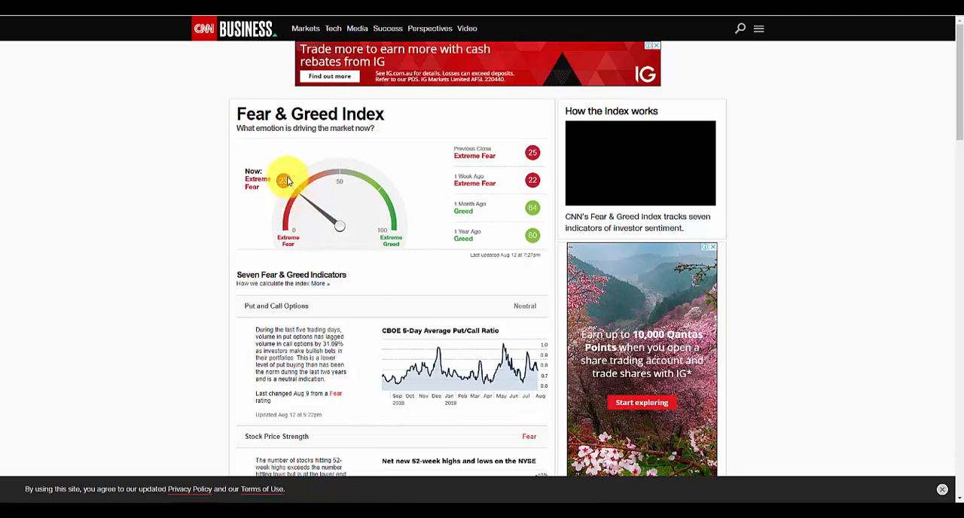
{"action": "mouse_move", "coordinate": [307, 198]}
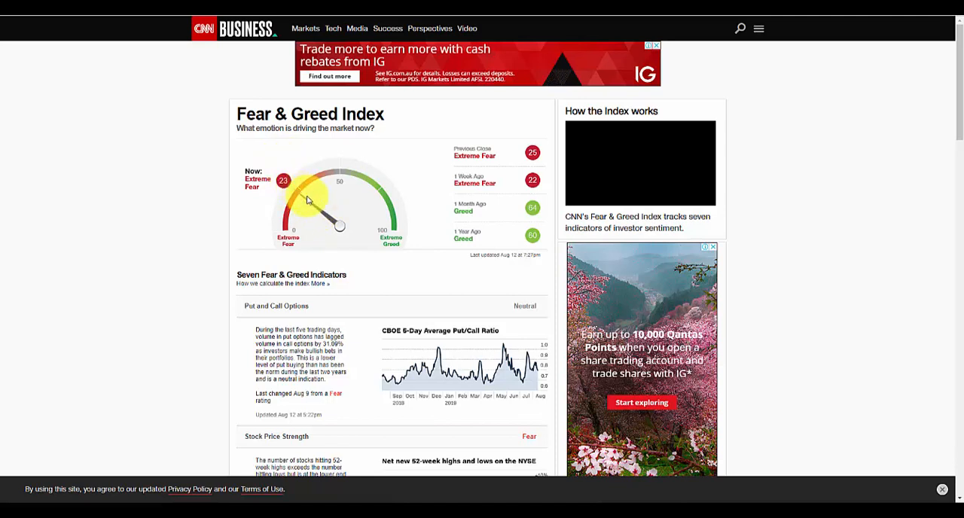
{"action": "mouse_move", "coordinate": [336, 223]}
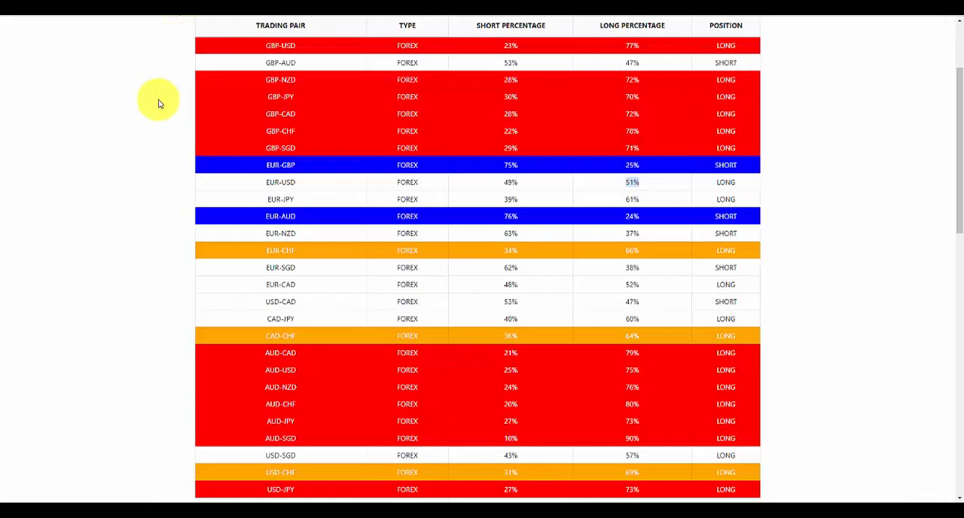
{"action": "mouse_move", "coordinate": [847, 143]}
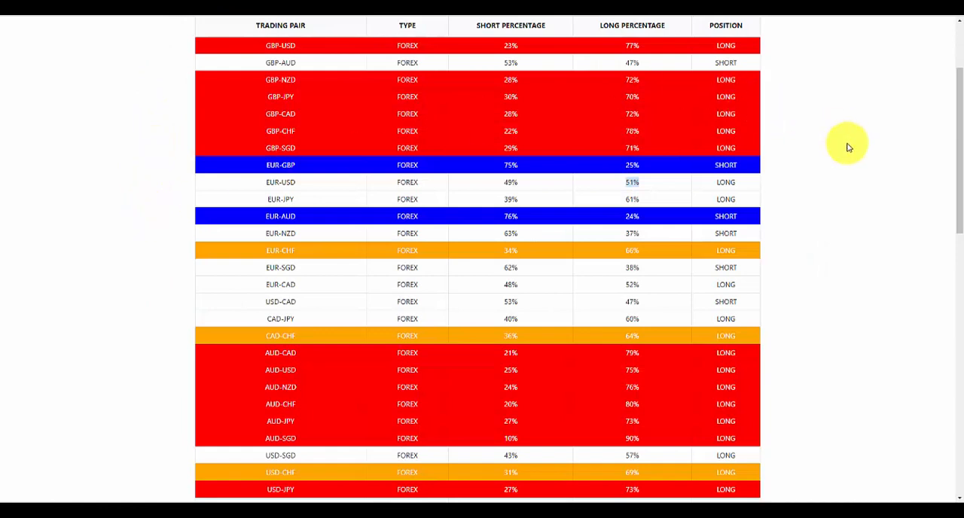
{"action": "mouse_move", "coordinate": [571, 144]}
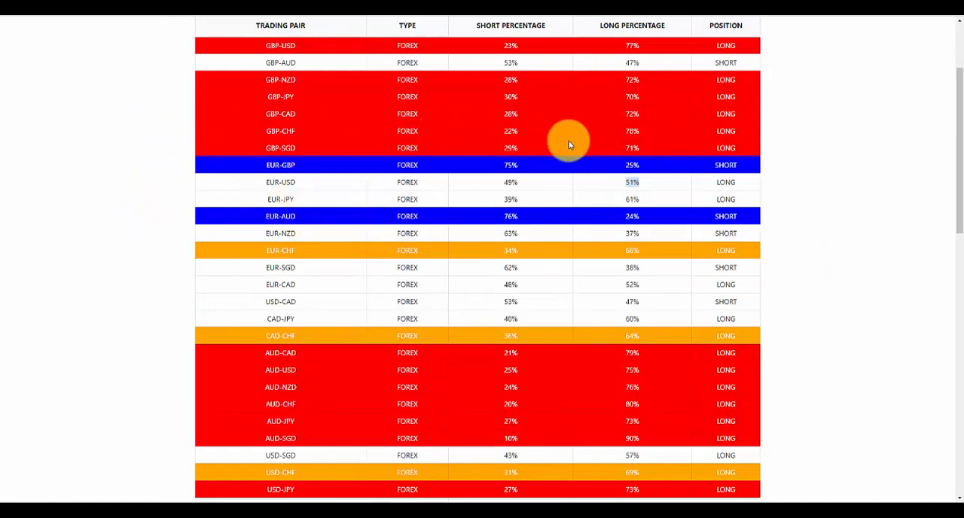
{"action": "mouse_move", "coordinate": [642, 131]}
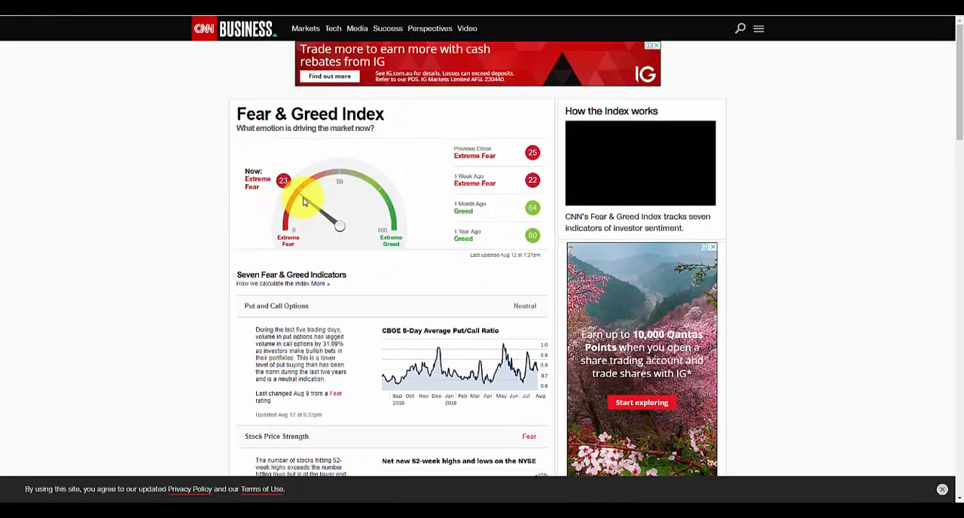
{"action": "mouse_move", "coordinate": [284, 232]}
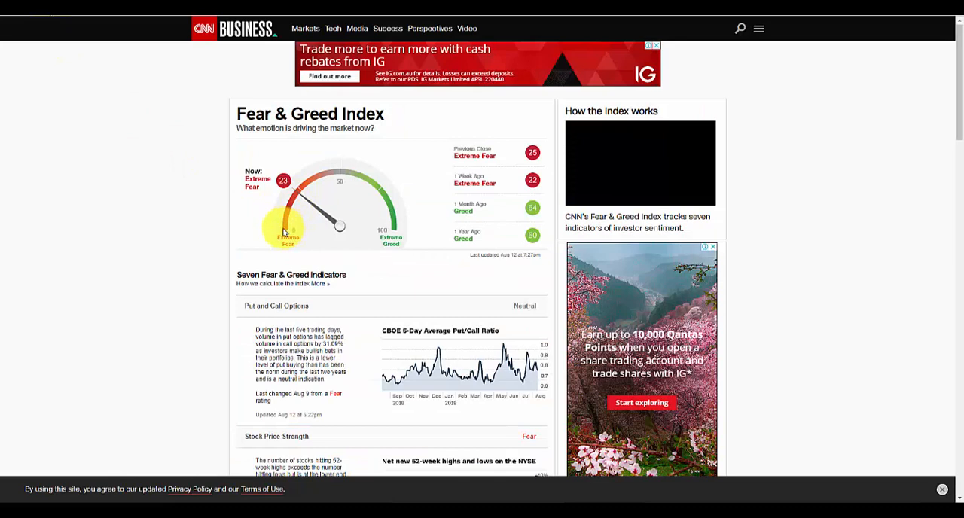
{"action": "mouse_move", "coordinate": [392, 226]}
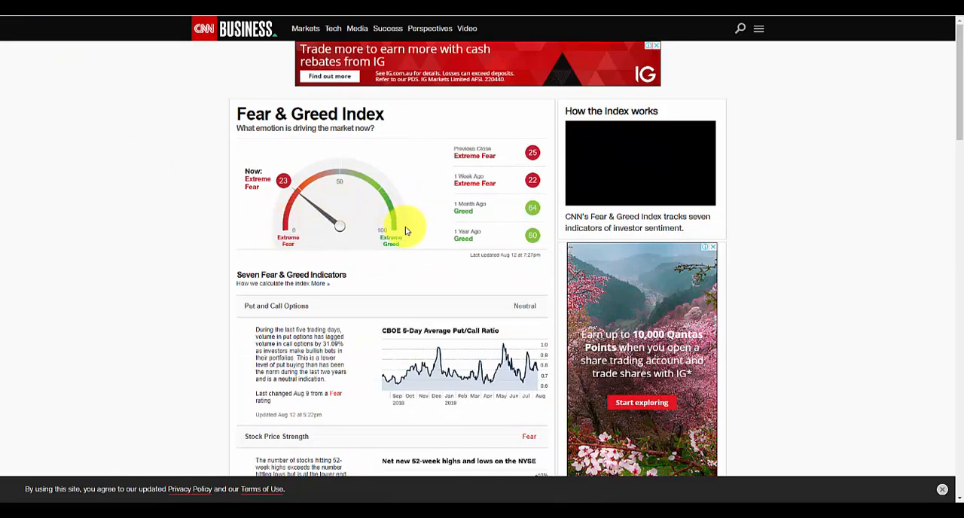
{"action": "mouse_move", "coordinate": [188, 194]}
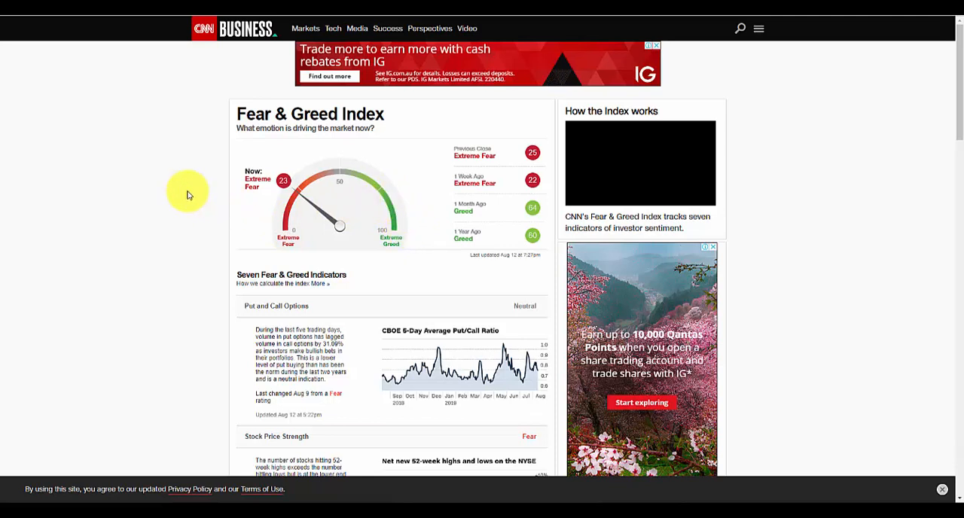
{"action": "mouse_move", "coordinate": [165, 264]}
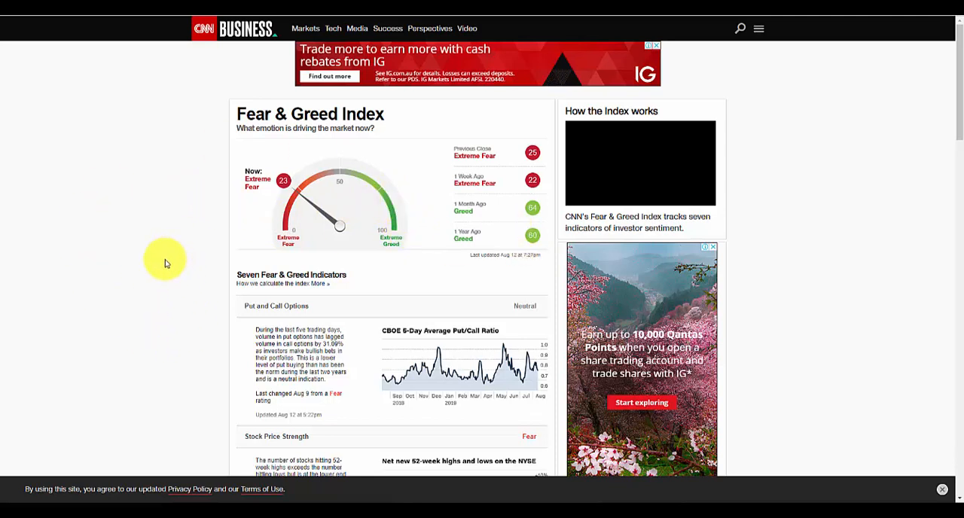
{"action": "mouse_move", "coordinate": [158, 253]}
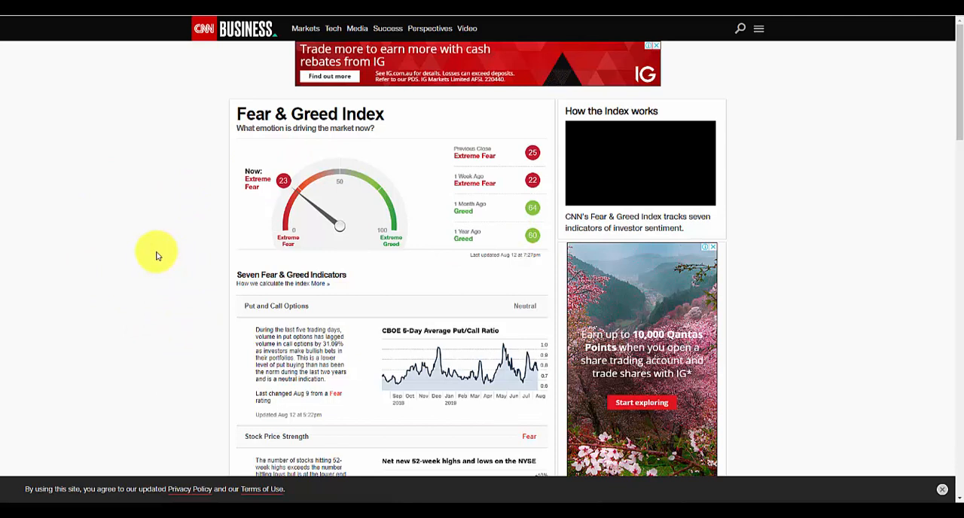
{"action": "mouse_move", "coordinate": [141, 239]}
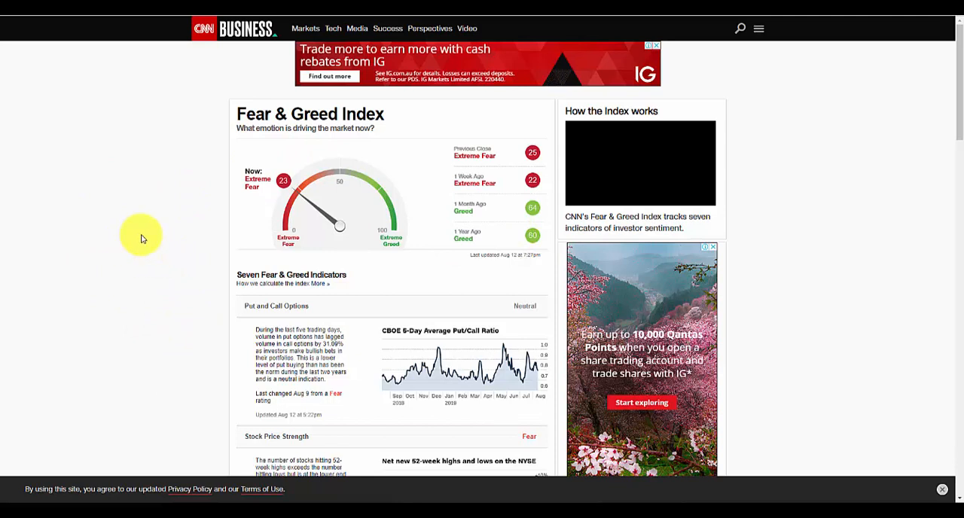
{"action": "mouse_move", "coordinate": [140, 225]}
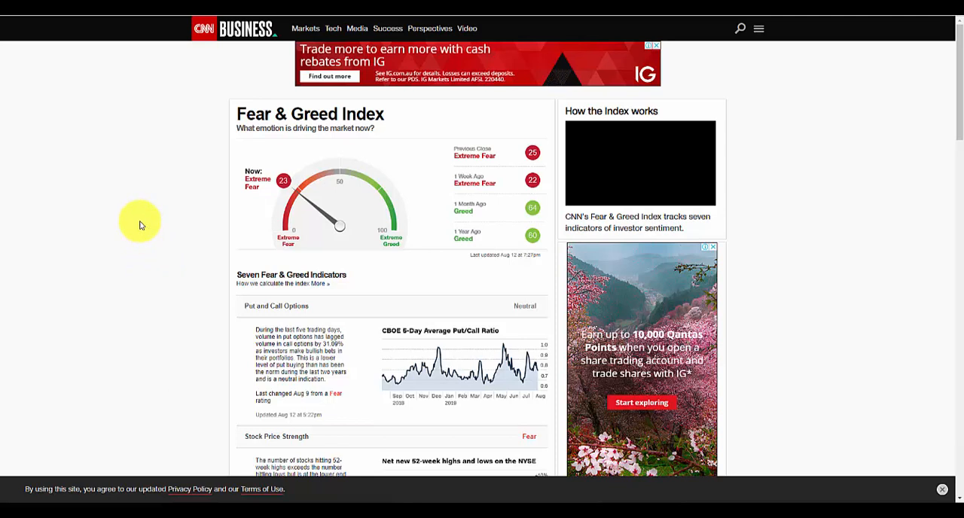
{"action": "mouse_move", "coordinate": [127, 229]}
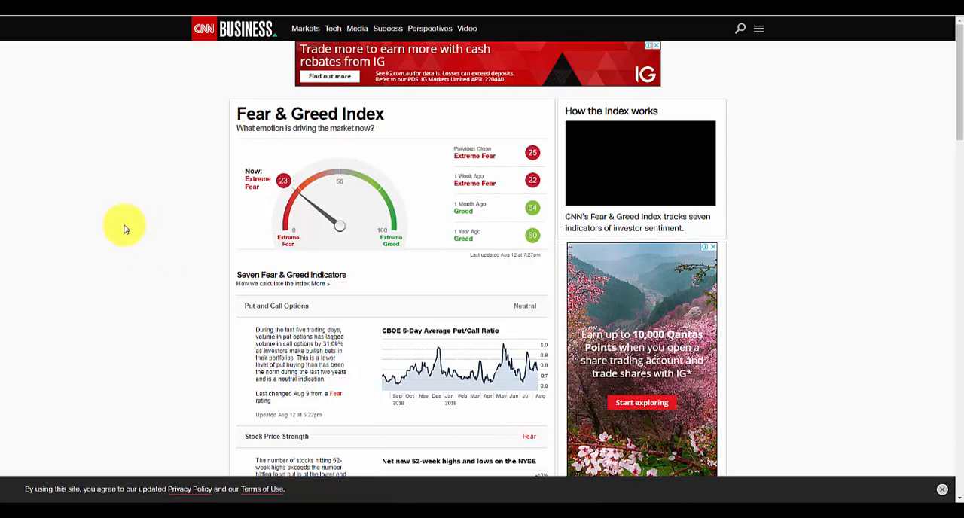
{"action": "mouse_move", "coordinate": [119, 325]}
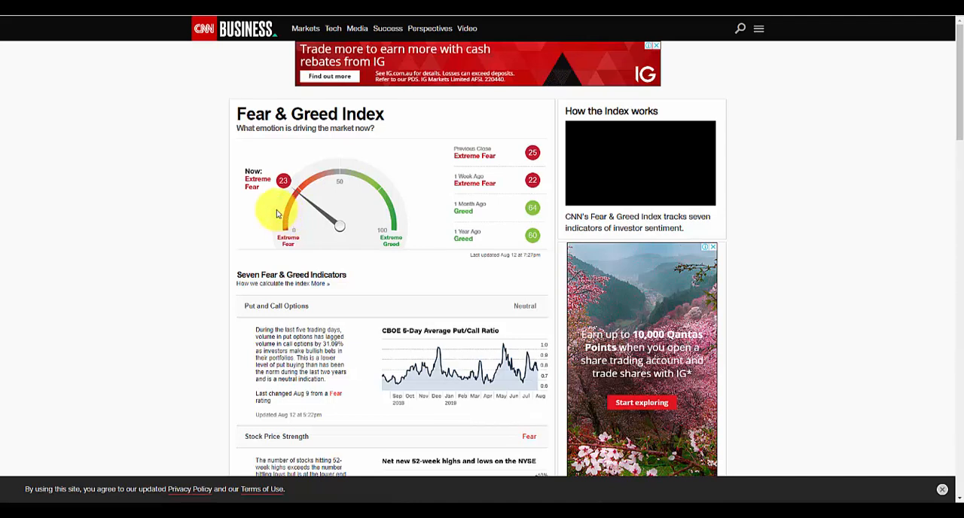
{"action": "mouse_move", "coordinate": [277, 204]}
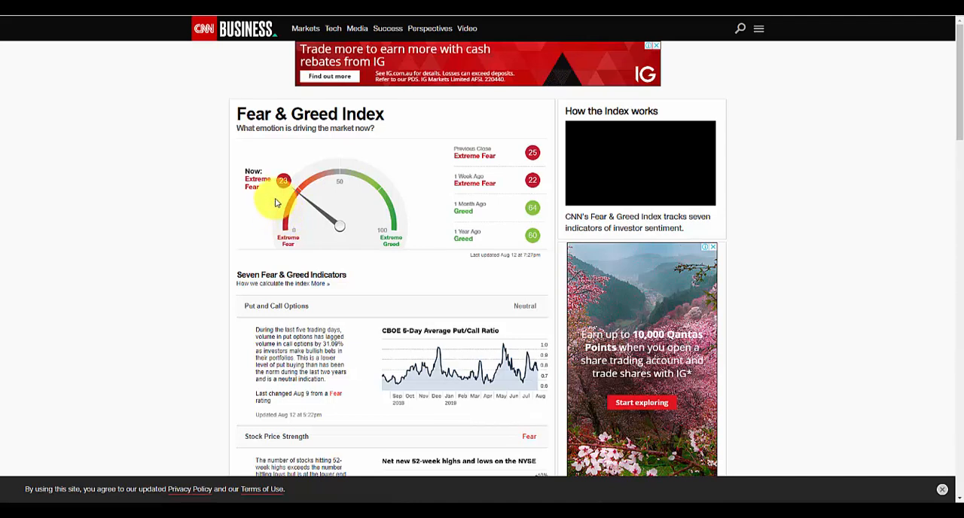
{"action": "mouse_move", "coordinate": [420, 249]}
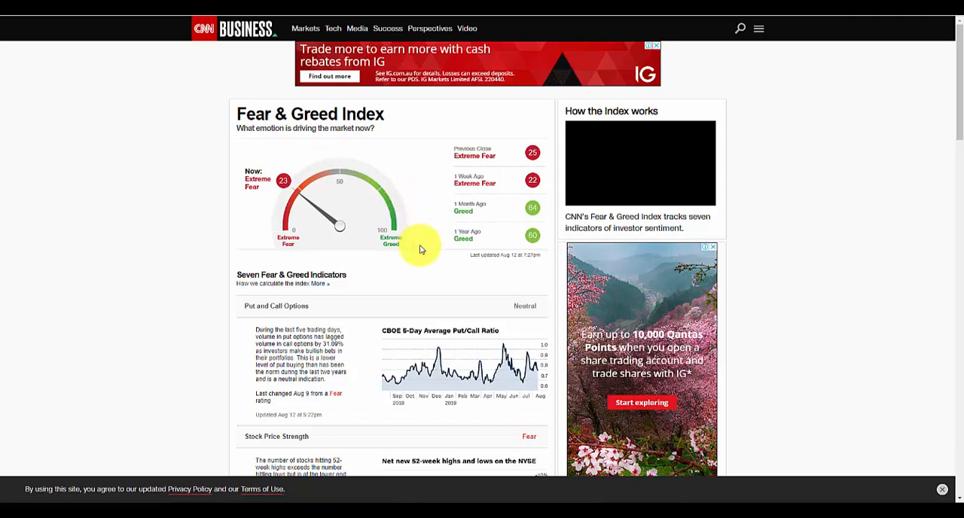
{"action": "mouse_move", "coordinate": [294, 197]}
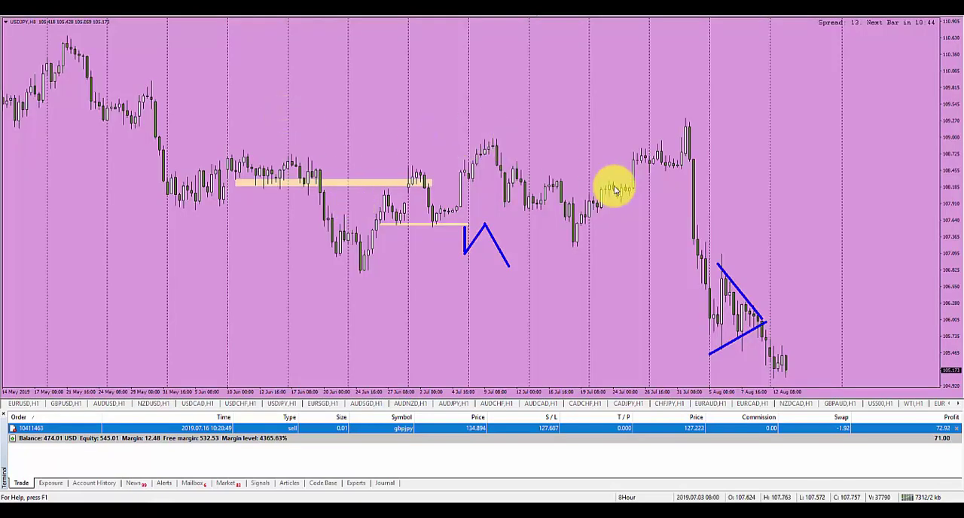
{"action": "mouse_move", "coordinate": [717, 235]}
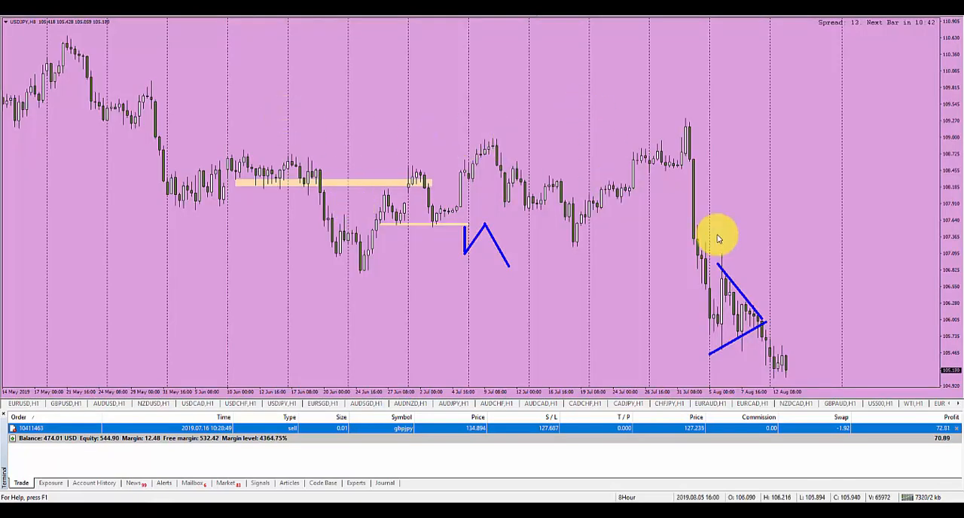